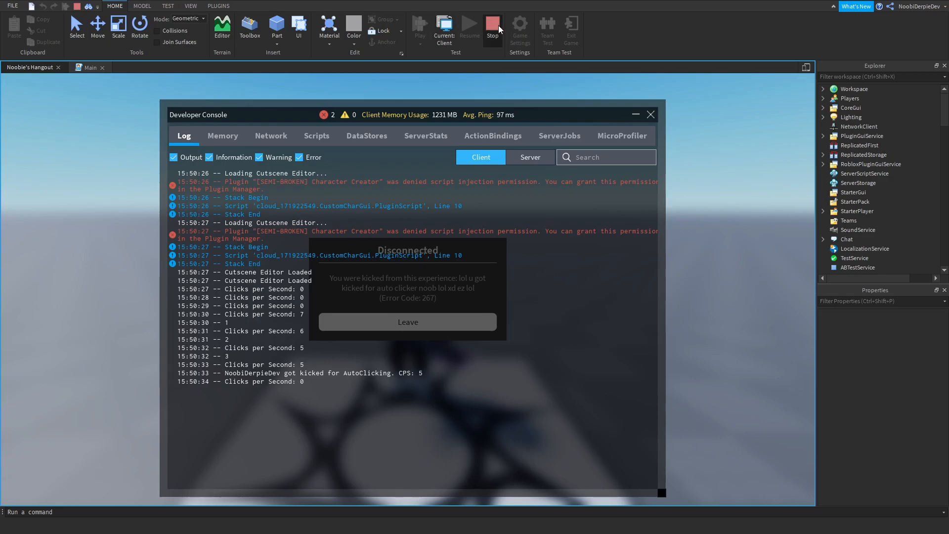
- Stop the play test after the 5 CPS auto-click kick, returning to edit mode
{"action": "left_click", "coordinate": [493, 25]}
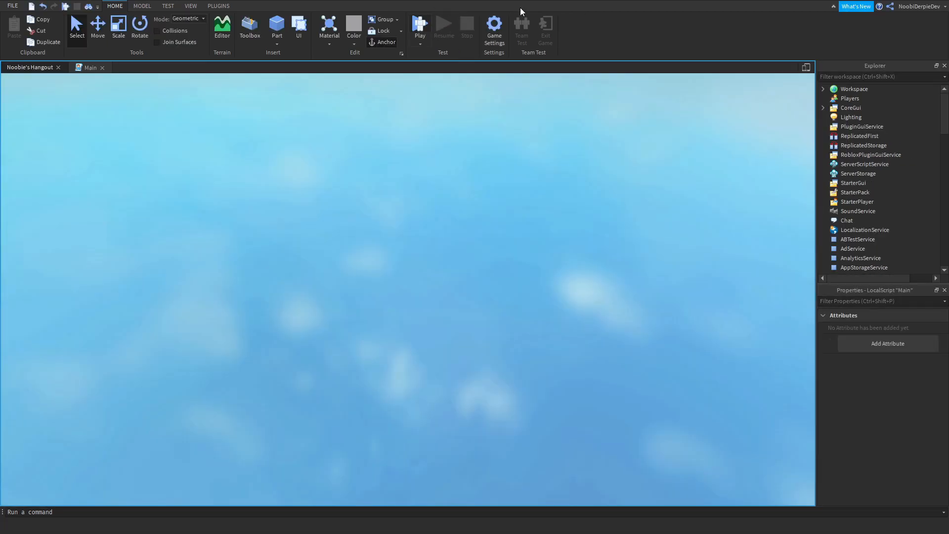
- Close the old Main script tab
{"action": "left_click", "coordinate": [249, 26]}
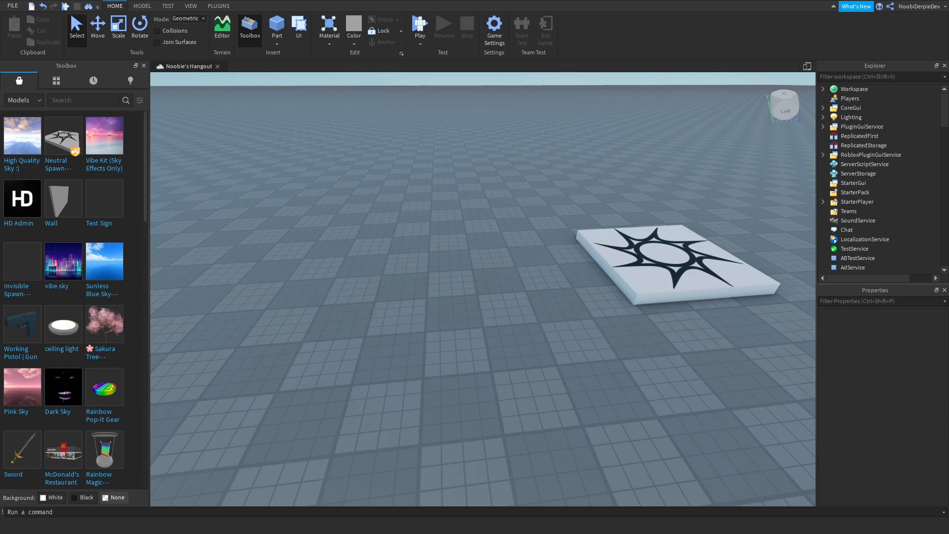
- Insert a folder named 'AntiAutoClicker' into StarterPlayerScripts
{"action": "left_click", "coordinate": [855, 192]}
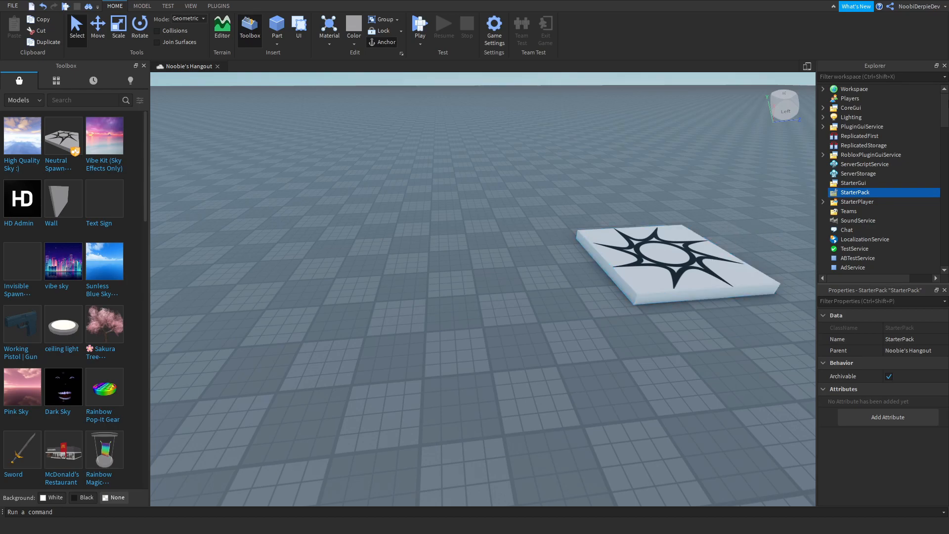
{"action": "left_click", "coordinate": [850, 98]}
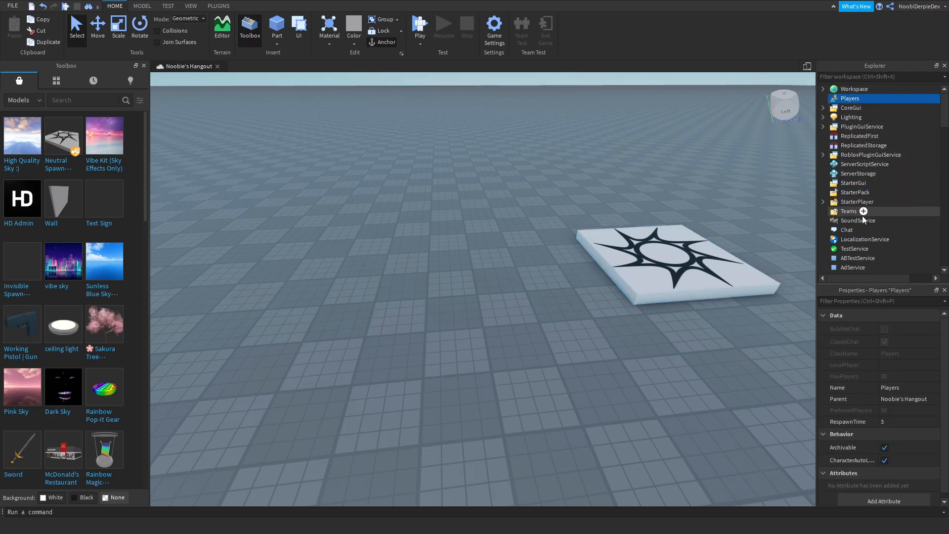
{"action": "left_click", "coordinate": [823, 202]}
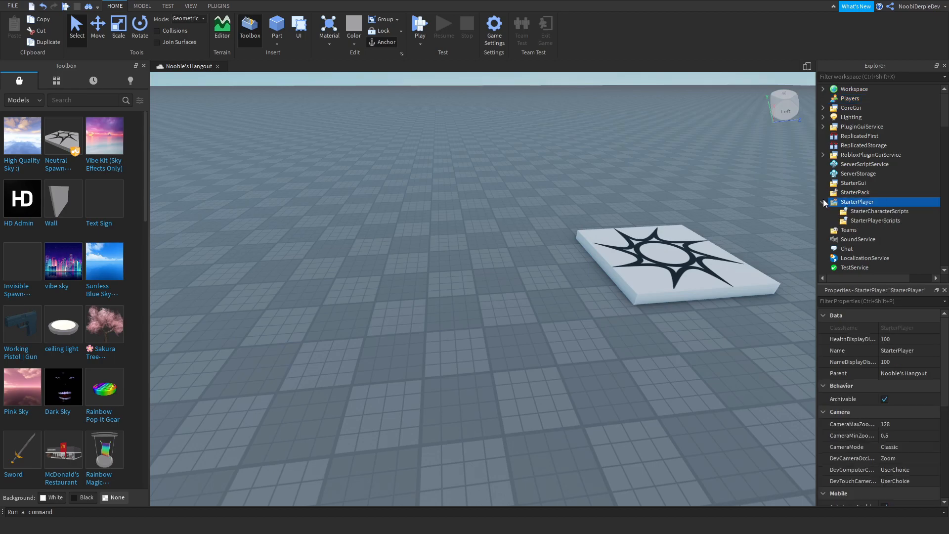
{"action": "left_click", "coordinate": [876, 220]}
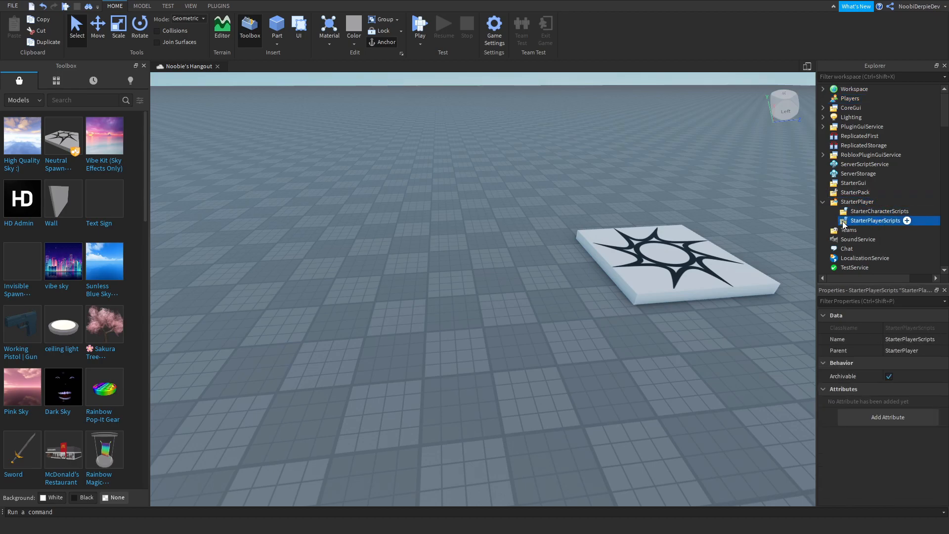
{"action": "left_click", "coordinate": [907, 221]}
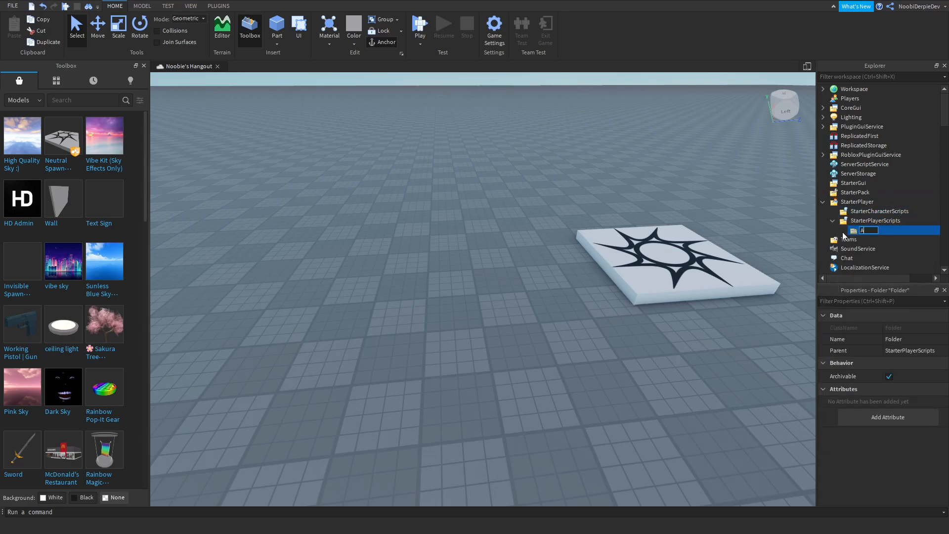
{"action": "type", "text": "AntiAutoClicker"}
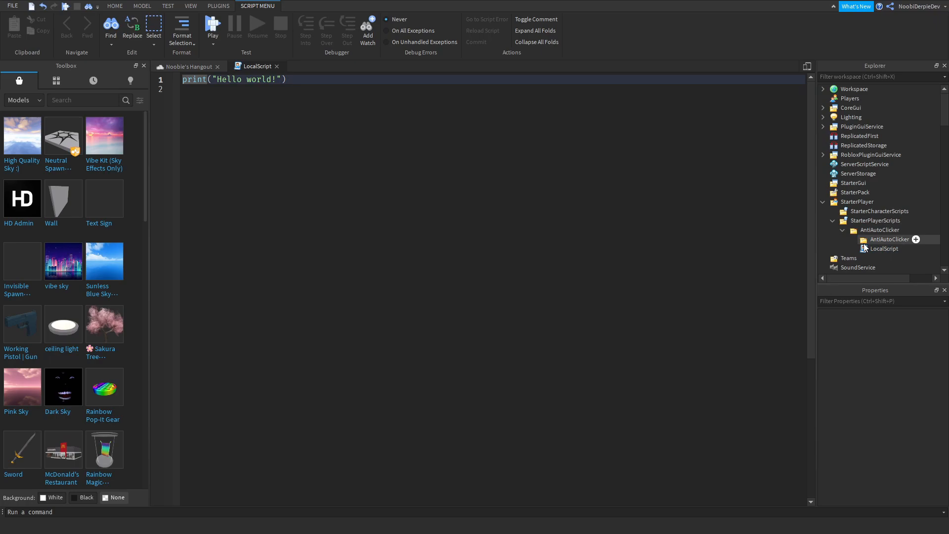
- Add the 'Executors' folder and 'Main' LocalScript inside, then collapse the tree
{"action": "left_click", "coordinate": [915, 239]}
{"action": "type", "text": "Main"}
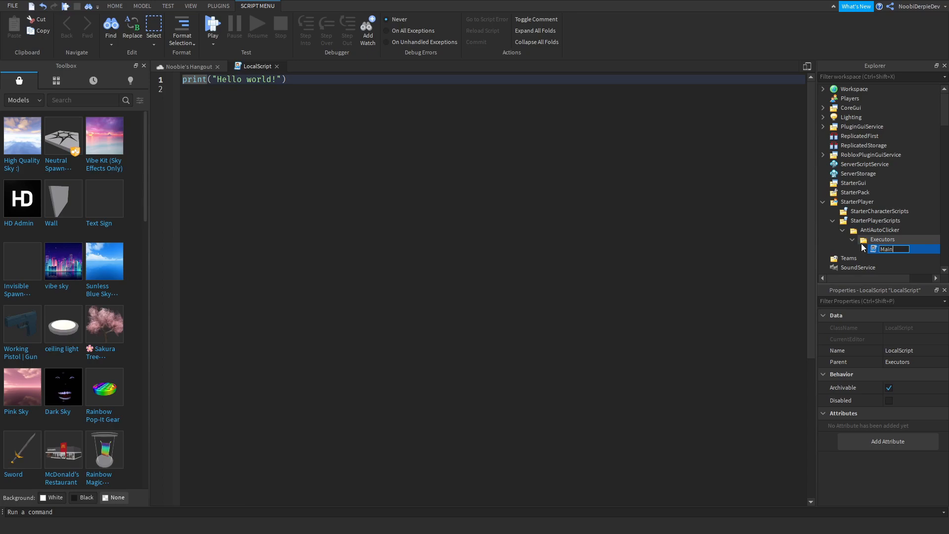
{"action": "key", "text": "Return"}
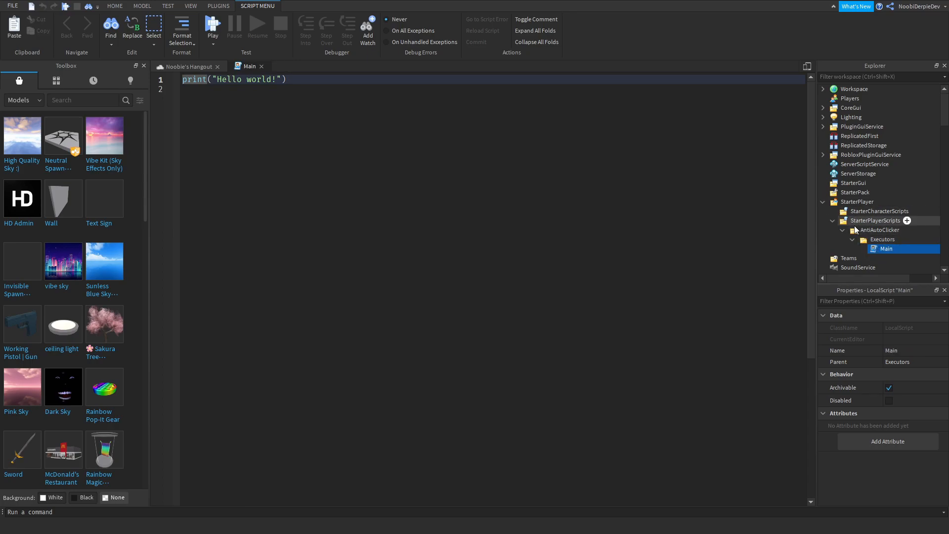
{"action": "left_click", "coordinate": [831, 221]}
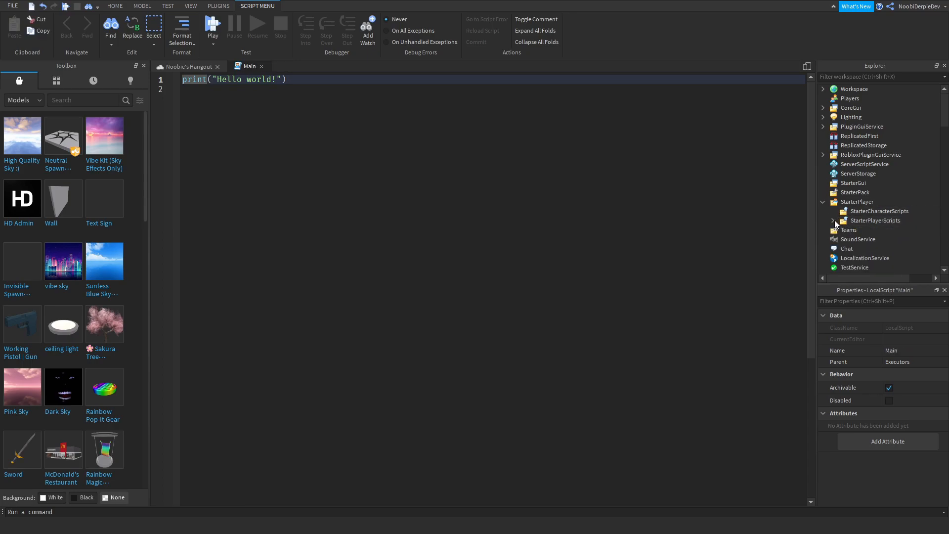
{"action": "left_click", "coordinate": [823, 202]}
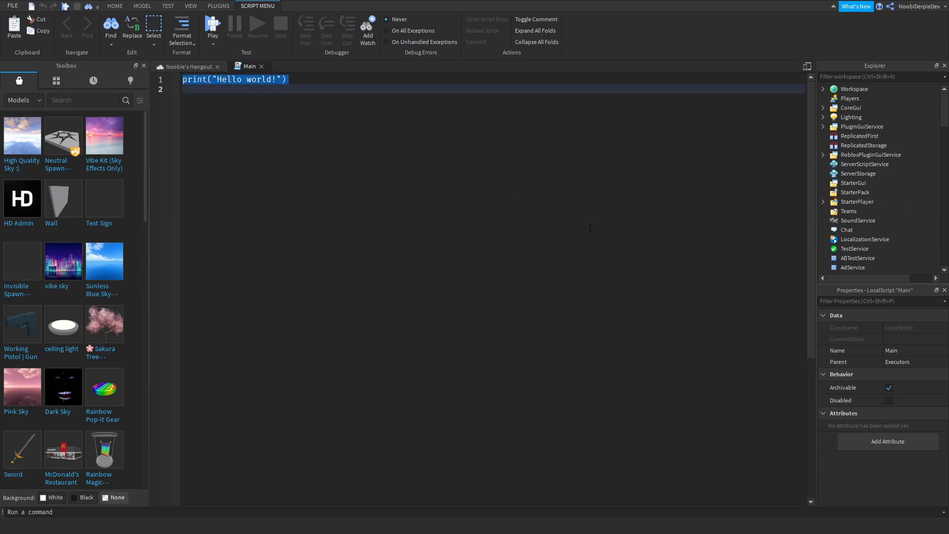
- Declare local maxClicksPS = 3 as the first line of Main
{"action": "left_click", "coordinate": [143, 66]}
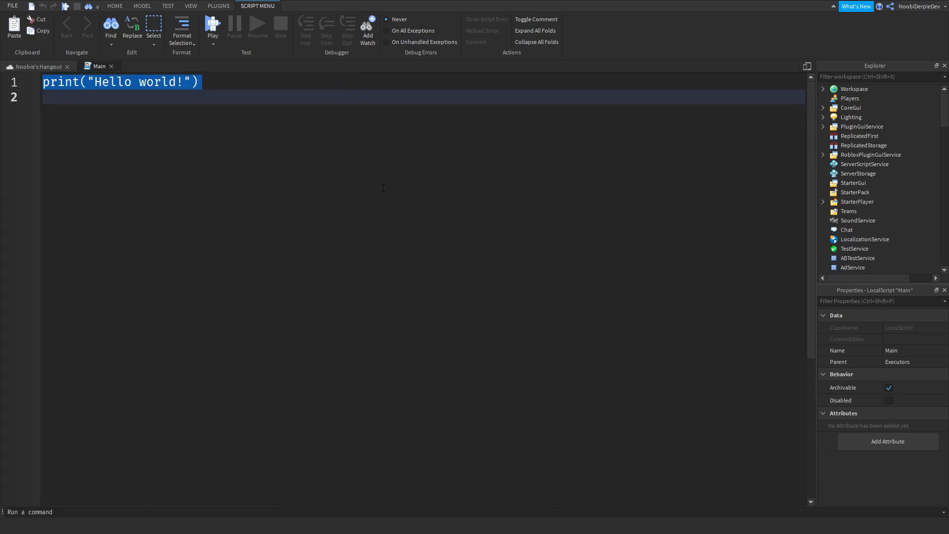
{"action": "type", "text": "local"}
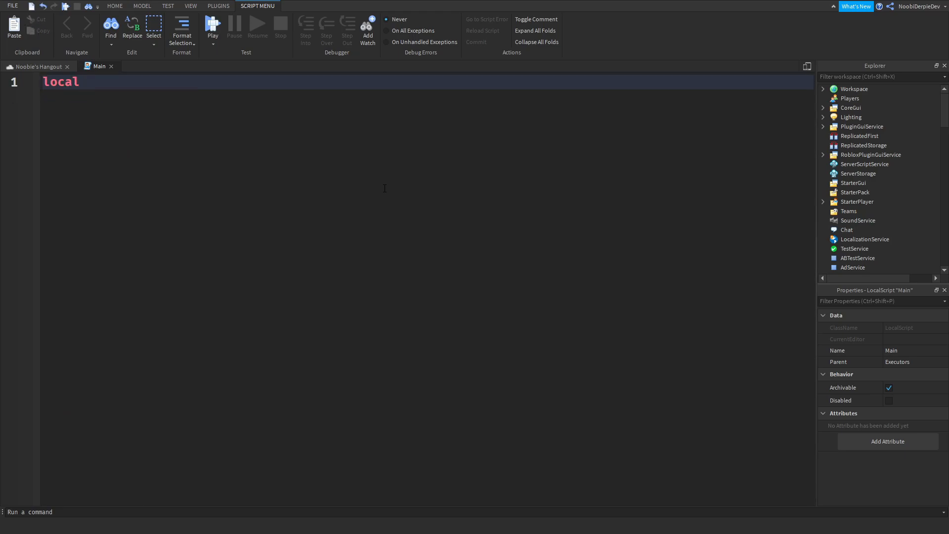
{"action": "type", "text": "MaximumCli"}
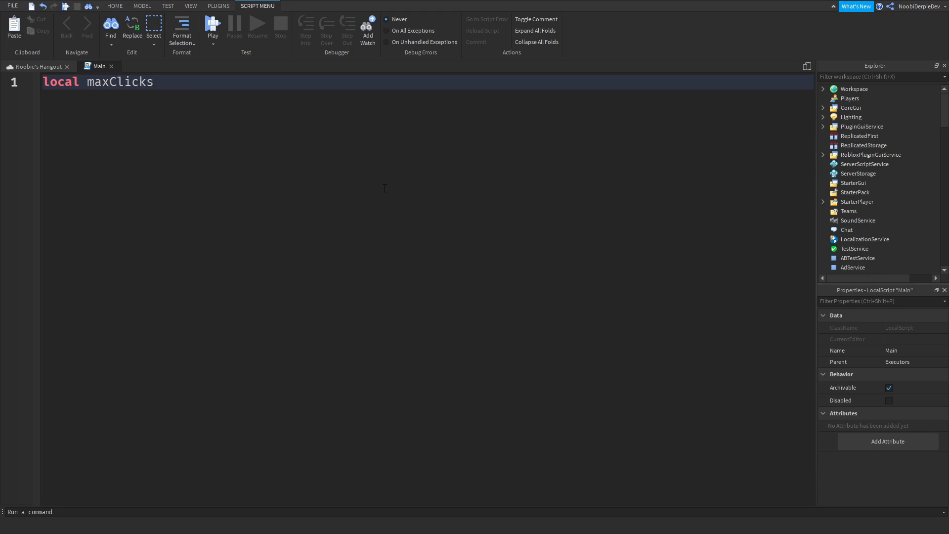
{"action": "type", "text": "PS"}
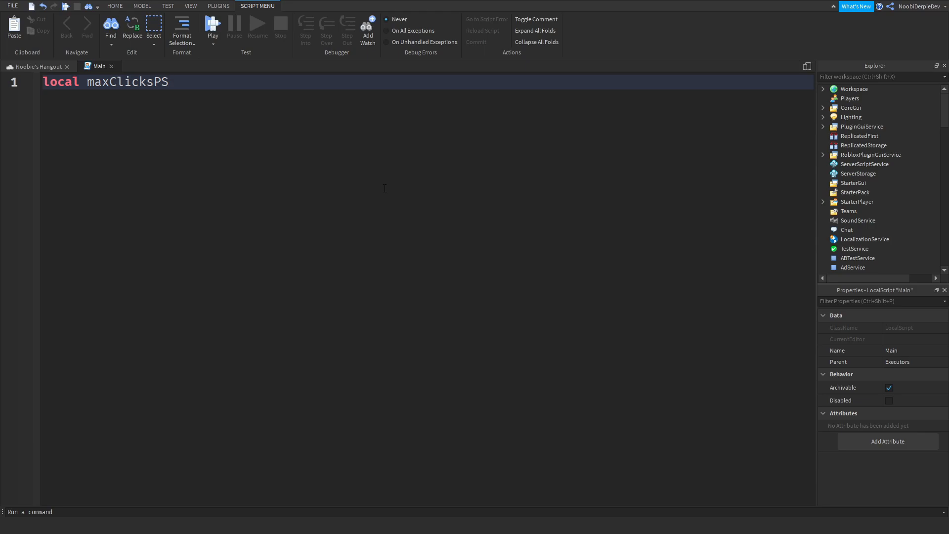
{"action": "type", "text": "= 15"}
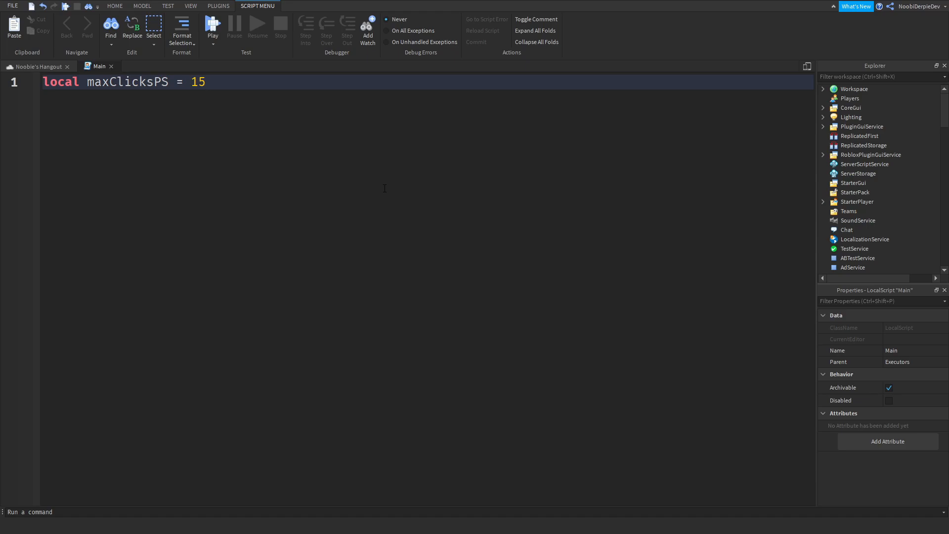
{"action": "type", "text": "3"}
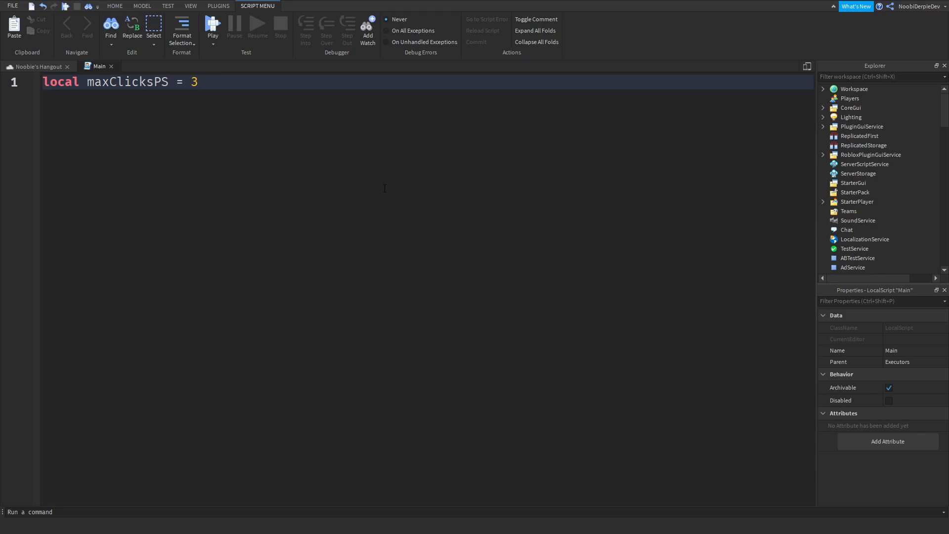
{"action": "key", "text": "Return"}
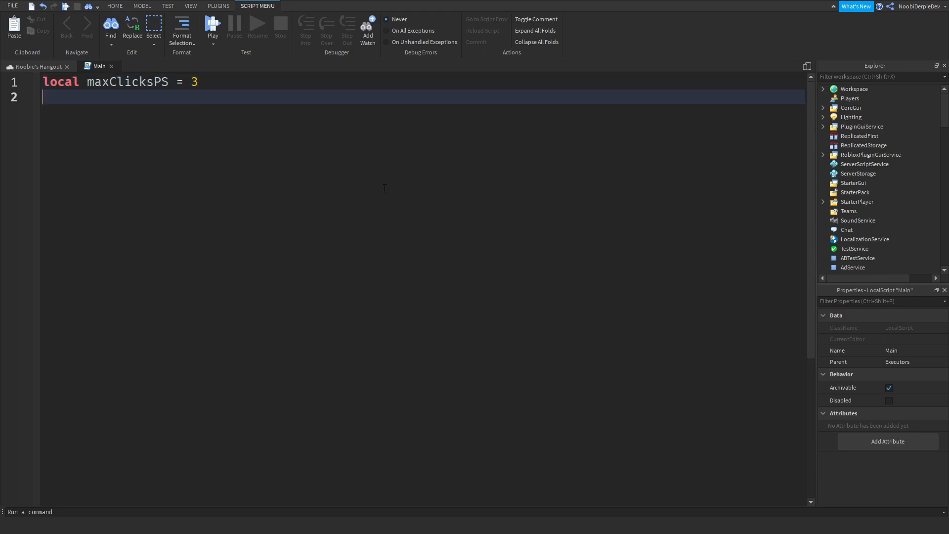
- Add a local msg string holding the auto-clicking kick message
{"action": "type", "text": "local KickMes"}
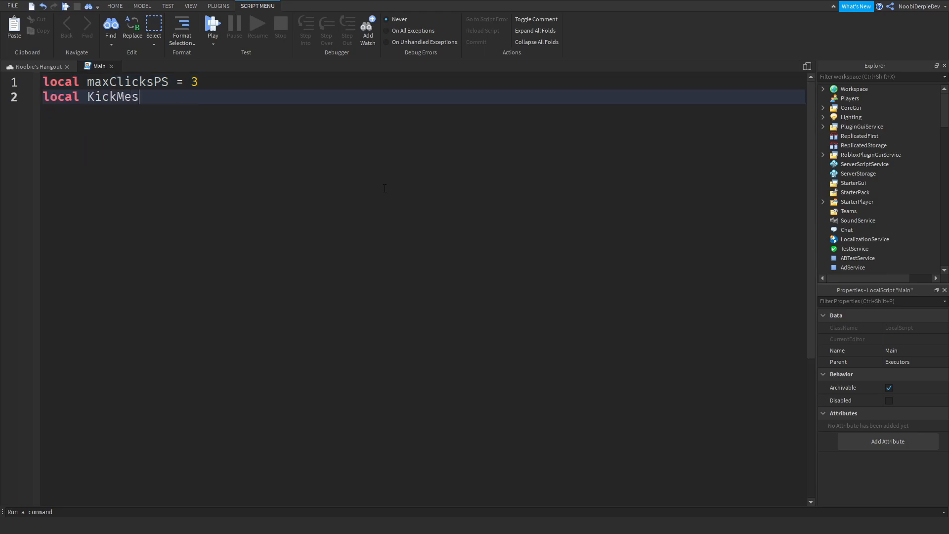
{"action": "type", "text": "sage = \"\""}
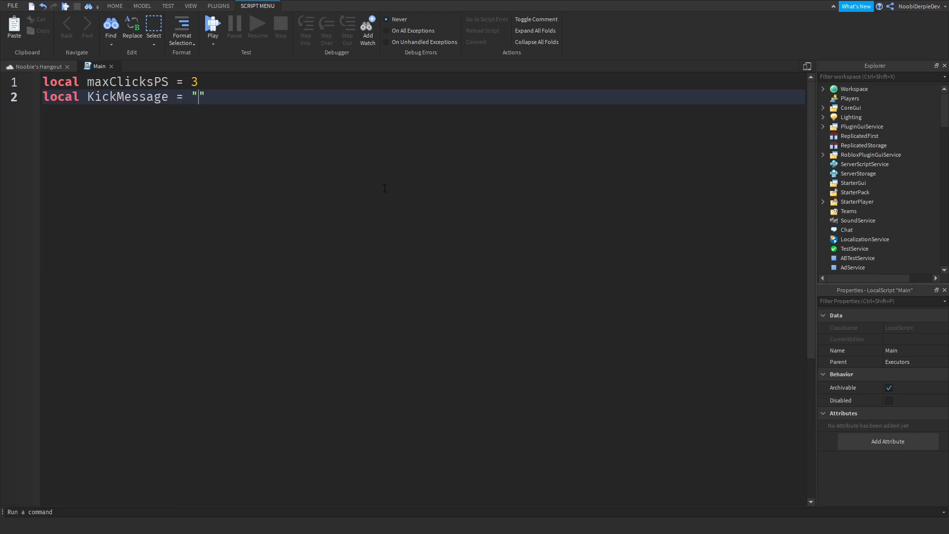
{"action": "double_click", "coordinate": [126, 97]}
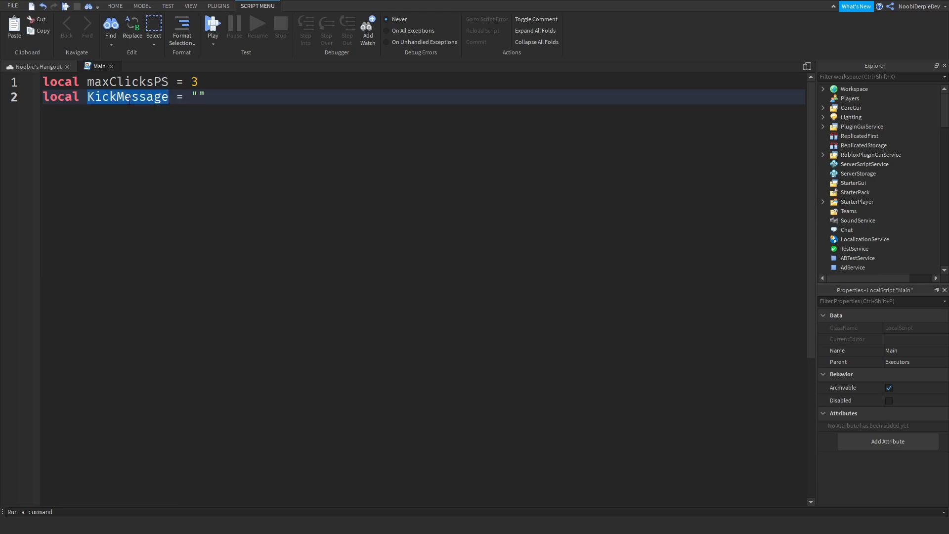
{"action": "type", "text": "msg"}
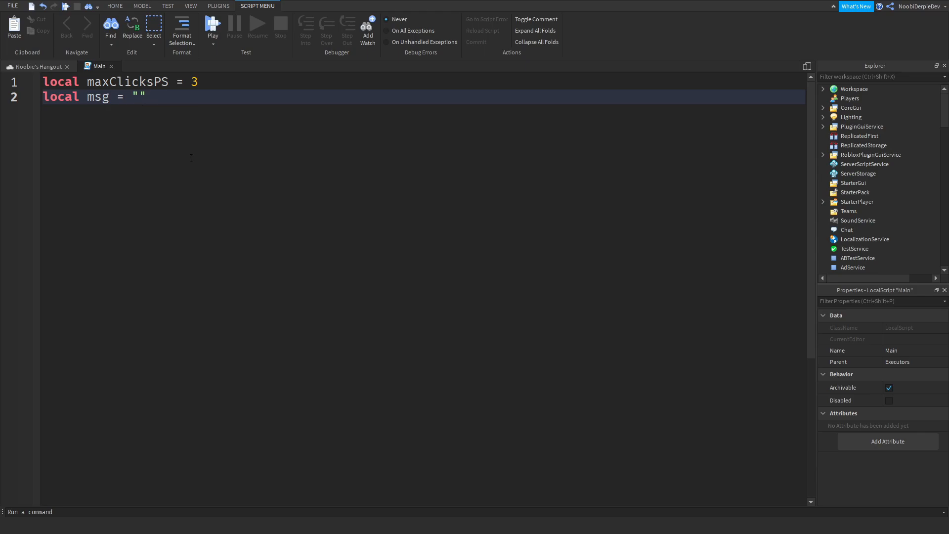
{"action": "type", "text": "lol"}
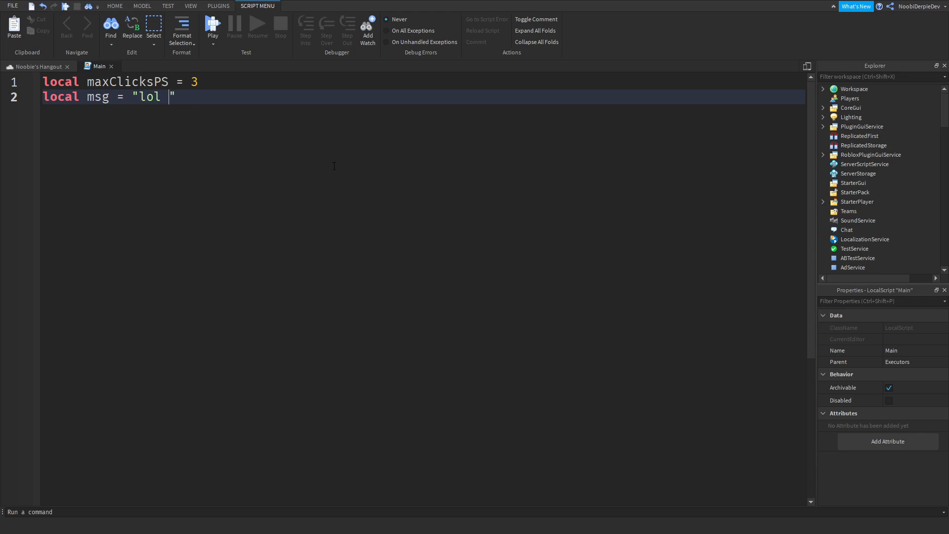
{"action": "type", "text": "u got kicked for auto clicker noob lol ez"}
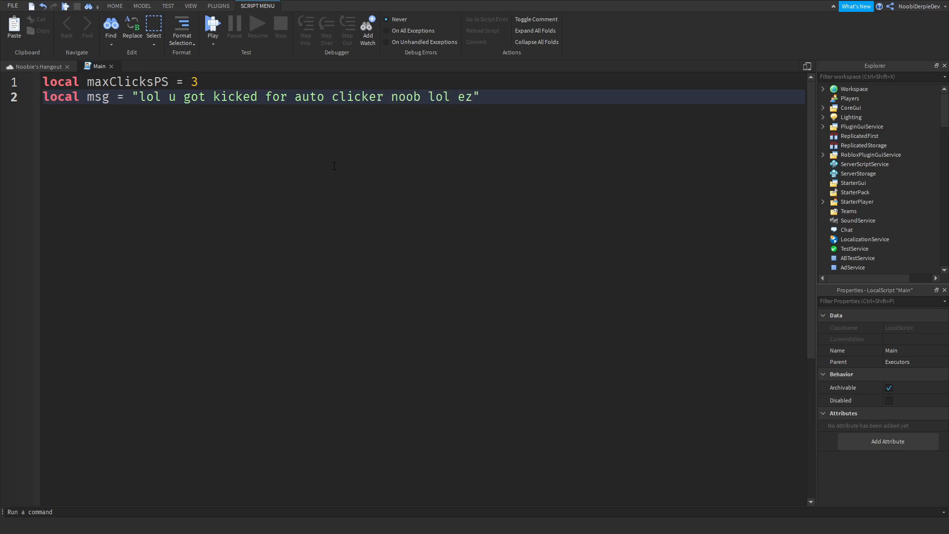
{"action": "type", "text": "xd ez lol"}
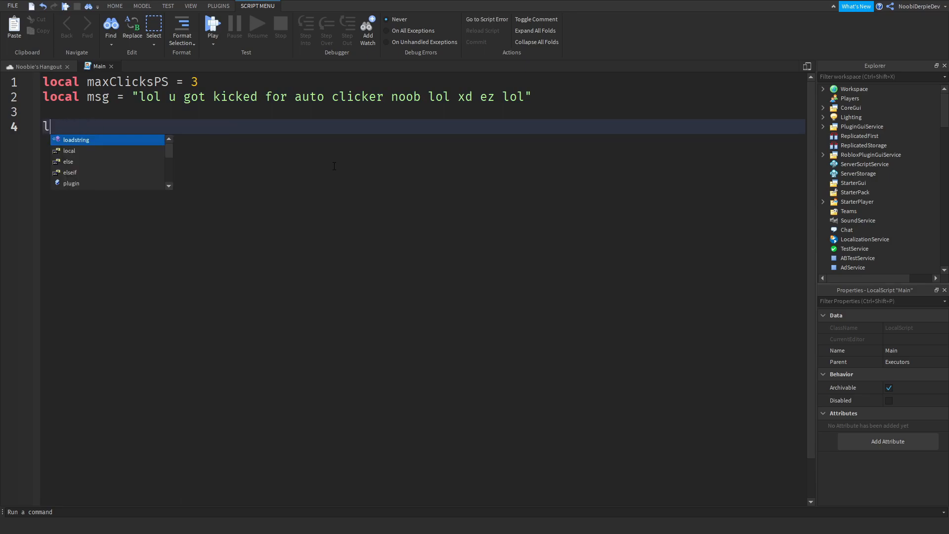
- Define the local player and UIS = game:GetService("UserInputService") variables
{"action": "type", "text": "ocal player = gaem"}
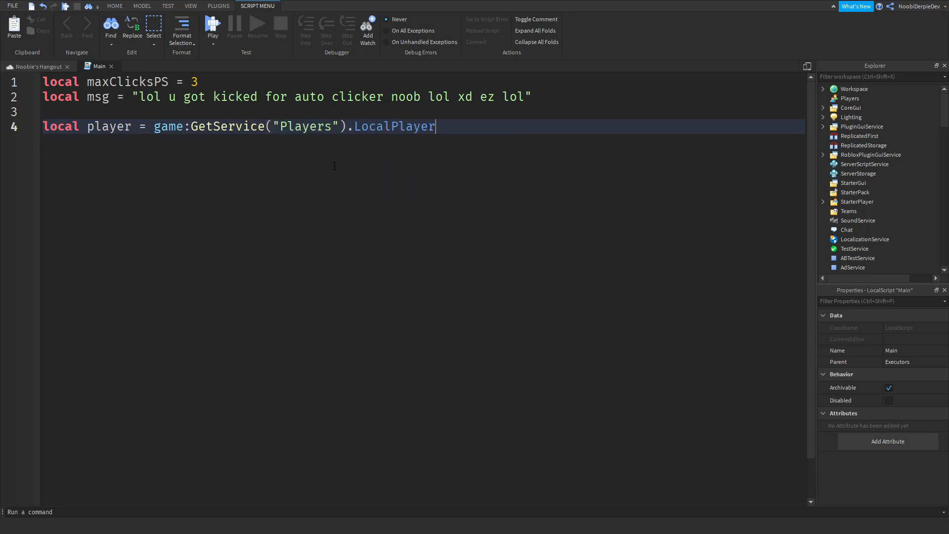
{"action": "key", "text": "Return"}
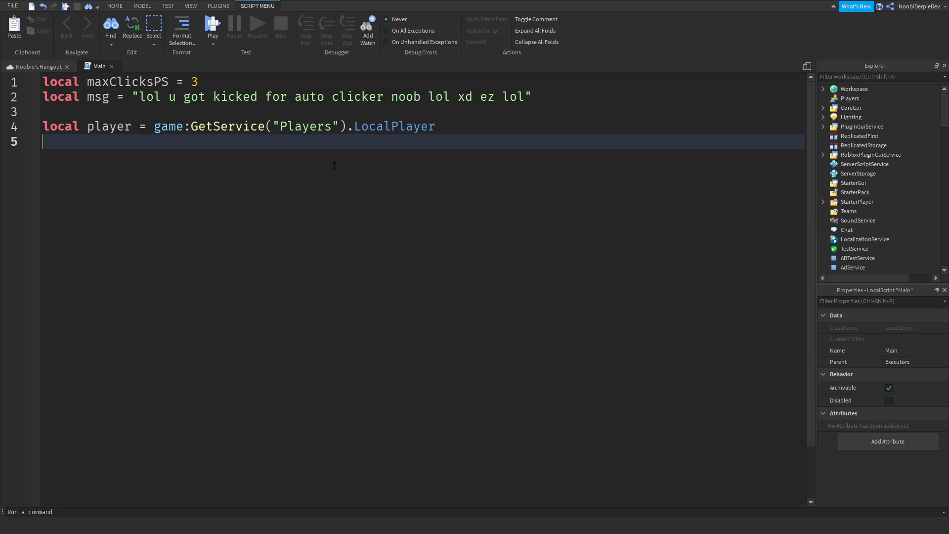
{"action": "type", "text": "local UIS"}
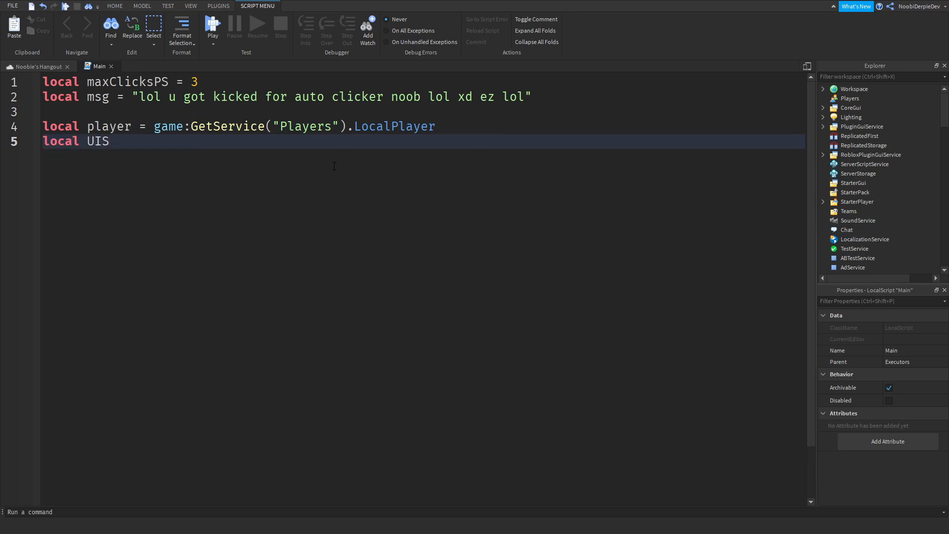
{"action": "type", "text": "= game:Get"}
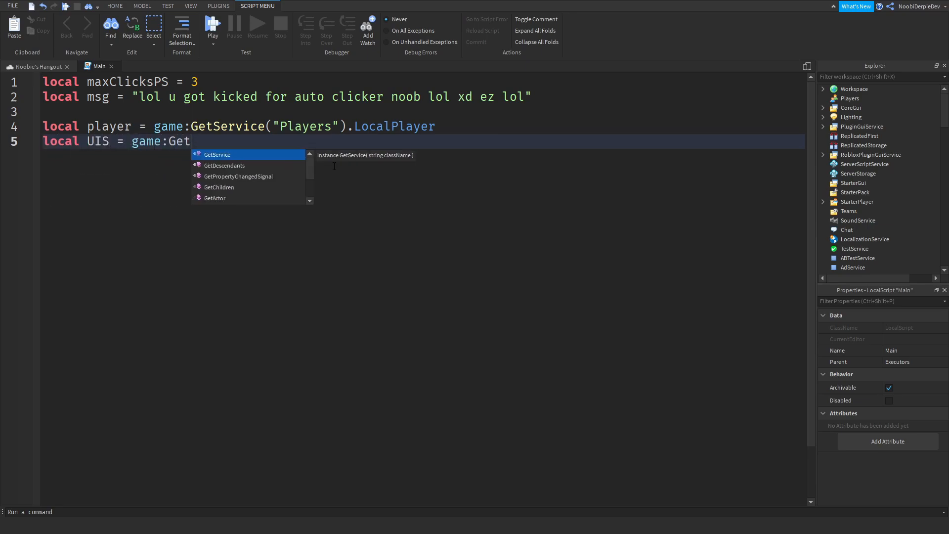
{"action": "type", "text": "Service(\"UserInputService\")"}
{"action": "type", "text": "UIS"}
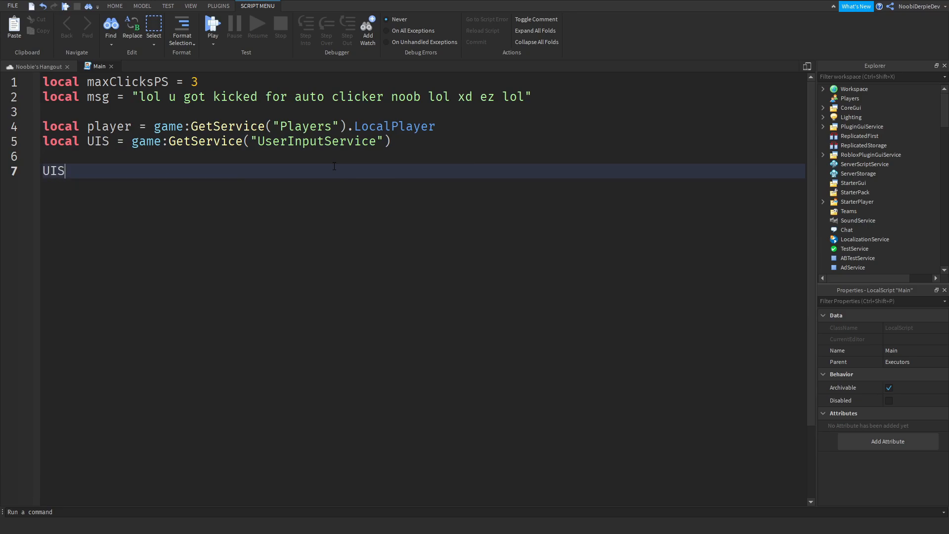
- Connect a UIS.InputBegan handler checking for Enum.UserInputType.MouseButton1
{"action": "type", "text": ".InputBegan"}
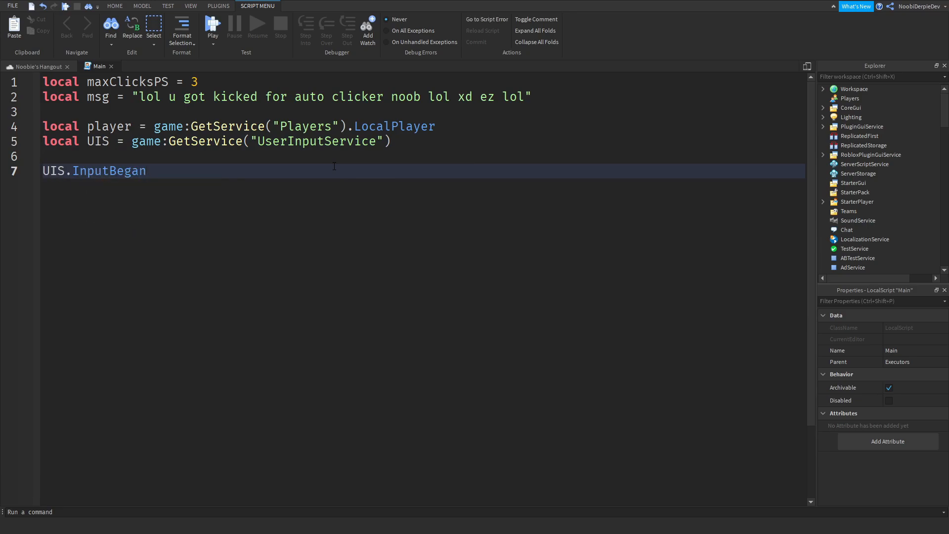
{"action": "type", "text": ":Connect"}
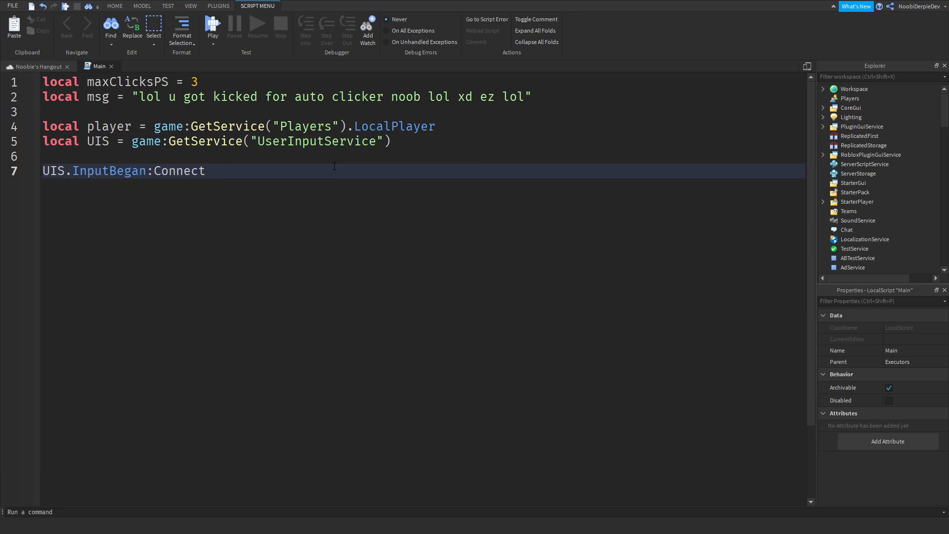
{"action": "type", "text": "(function)"}
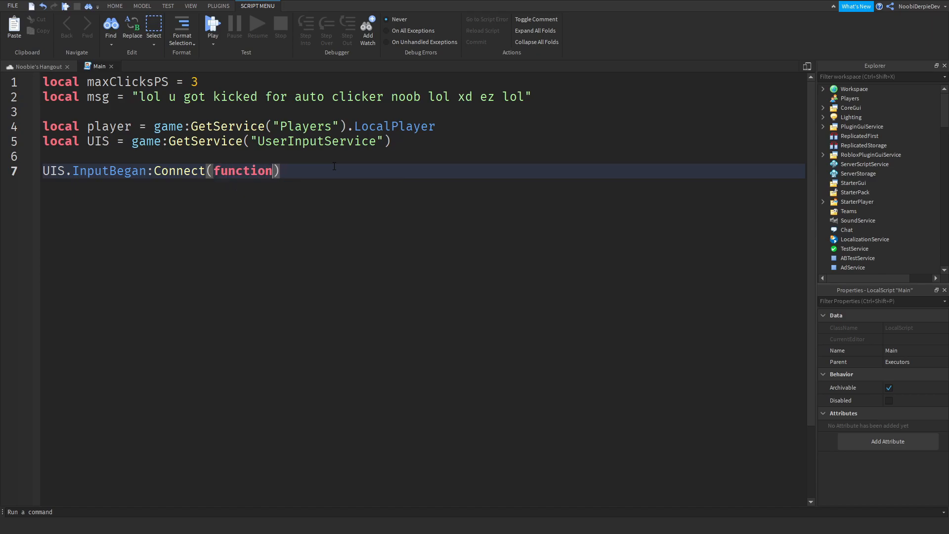
{"action": "type", "text": "()"}
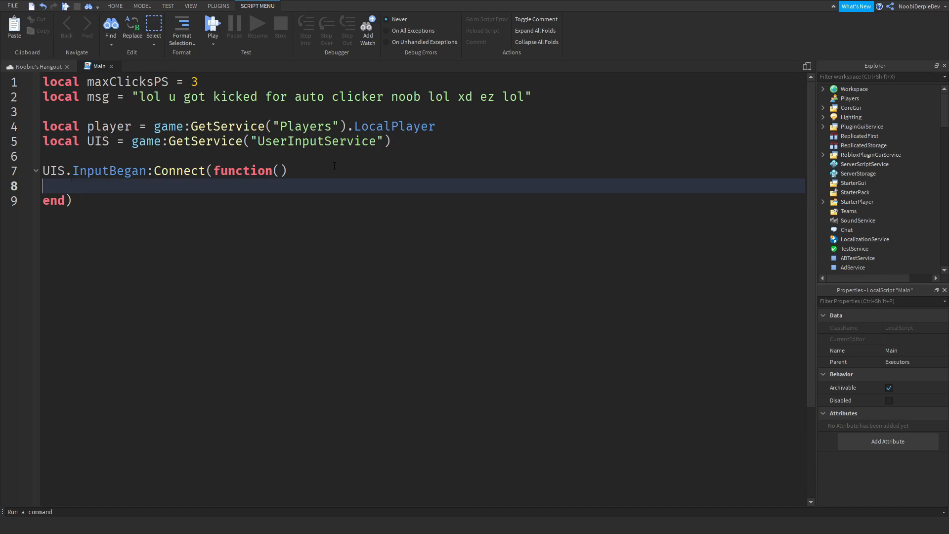
{"action": "type", "text": "key)"}
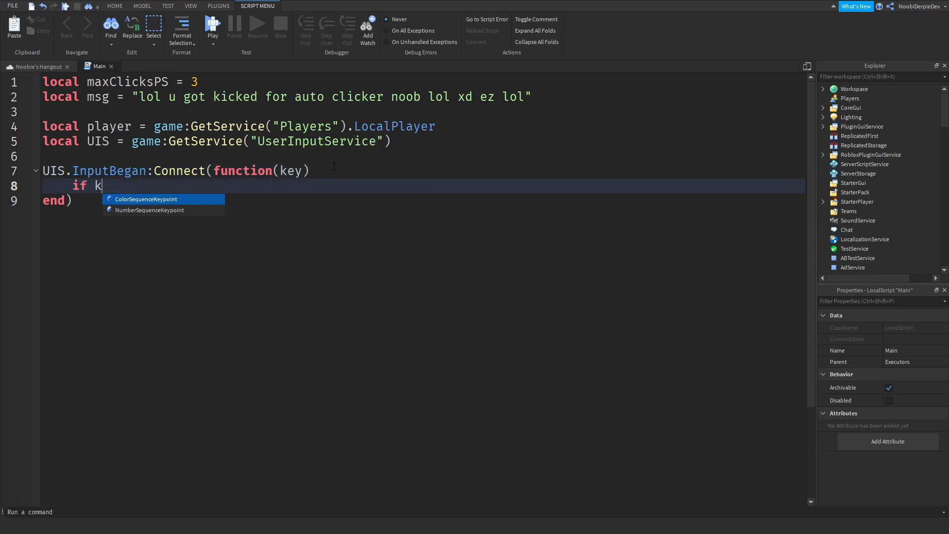
{"action": "type", "text": "ey.UserInputType"}
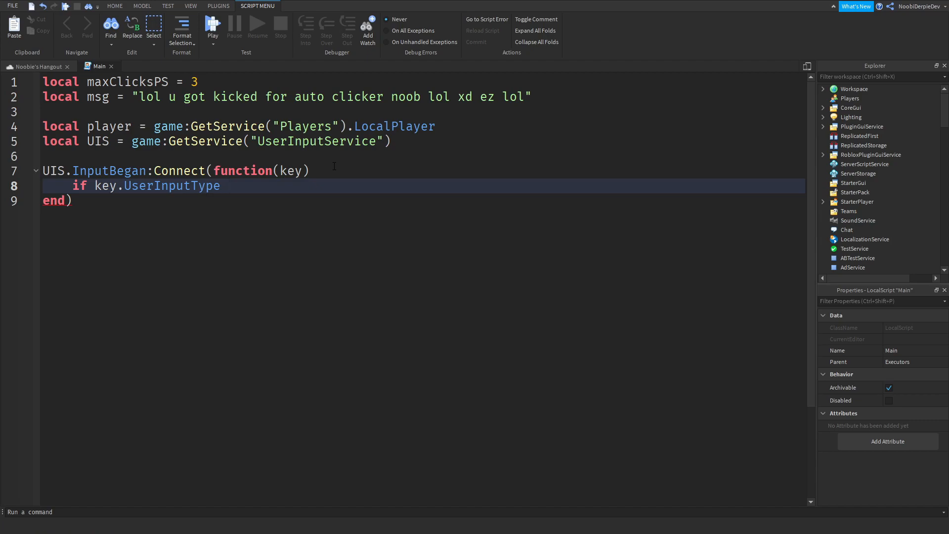
{"action": "type", "text": "== Enum.u"}
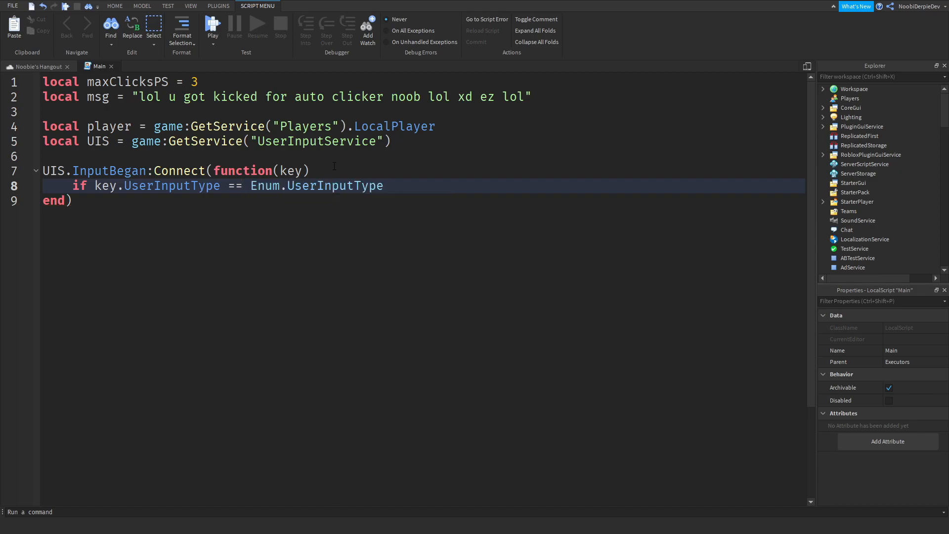
{"action": "type", "text": ".MouseButton1"}
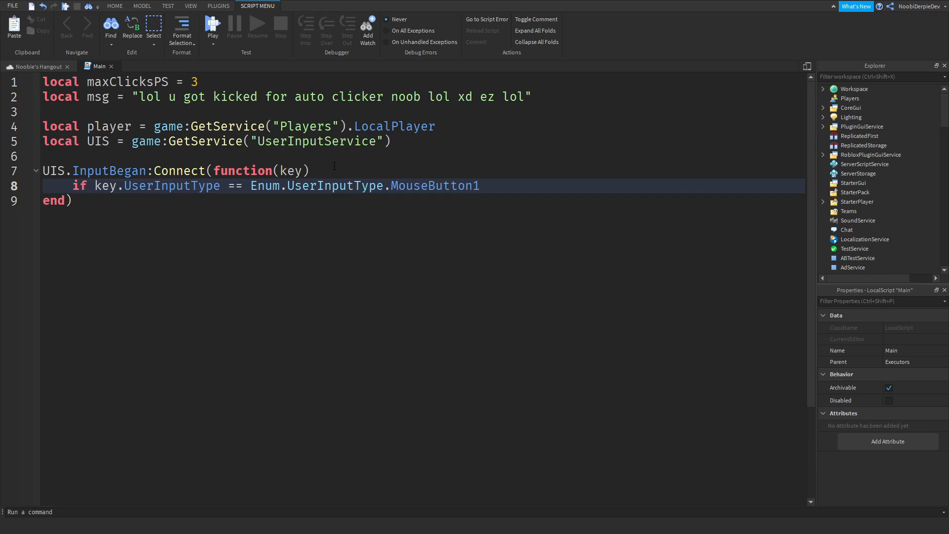
- Increment Clicks in the handler and declare local Clicks = 0 below UIS
{"action": "key", "text": "Backspace"}
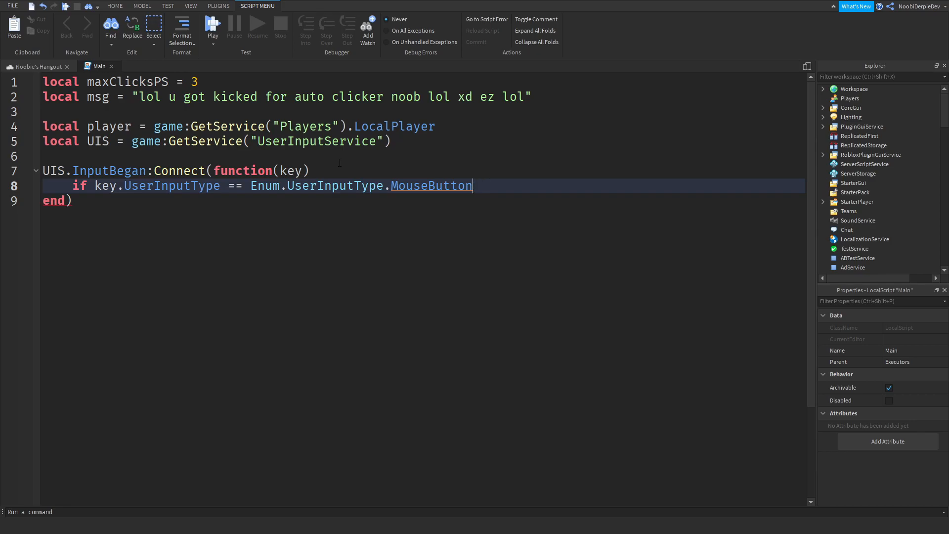
{"action": "type", "text": "2"}
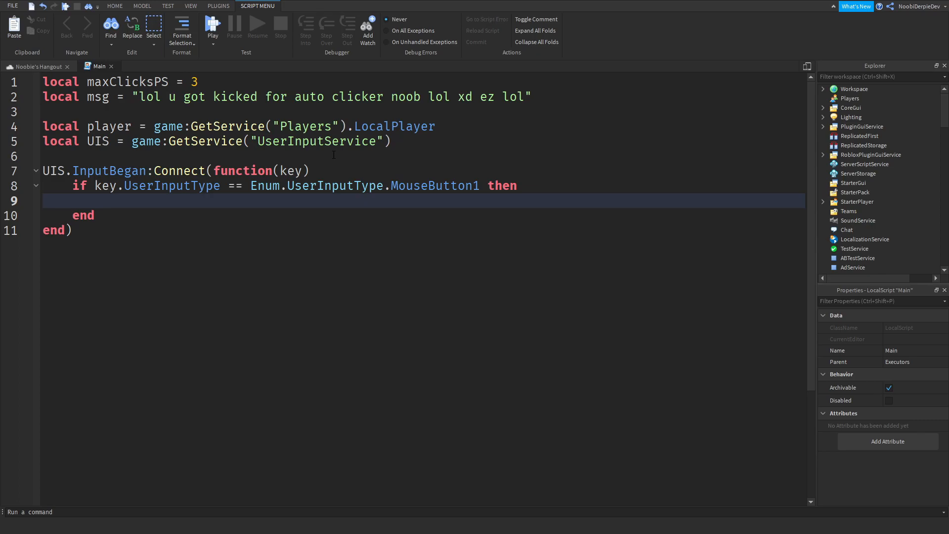
{"action": "type", "text": "Clc"}
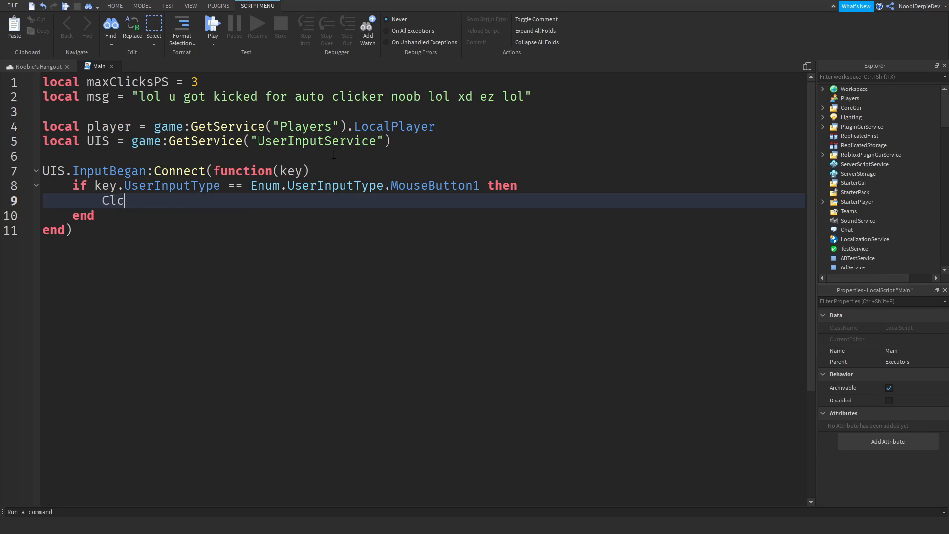
{"action": "type", "text": "icks += 1"}
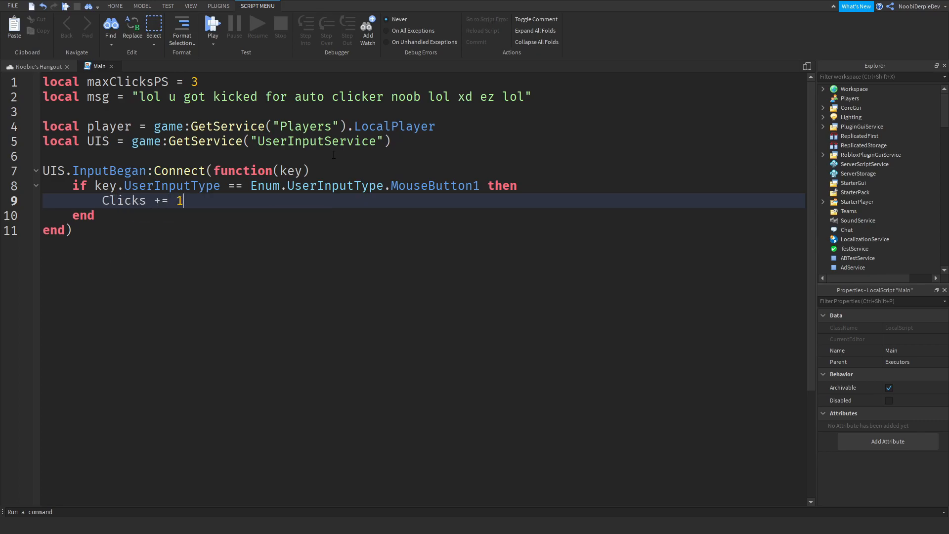
{"action": "left_click", "coordinate": [392, 141]}
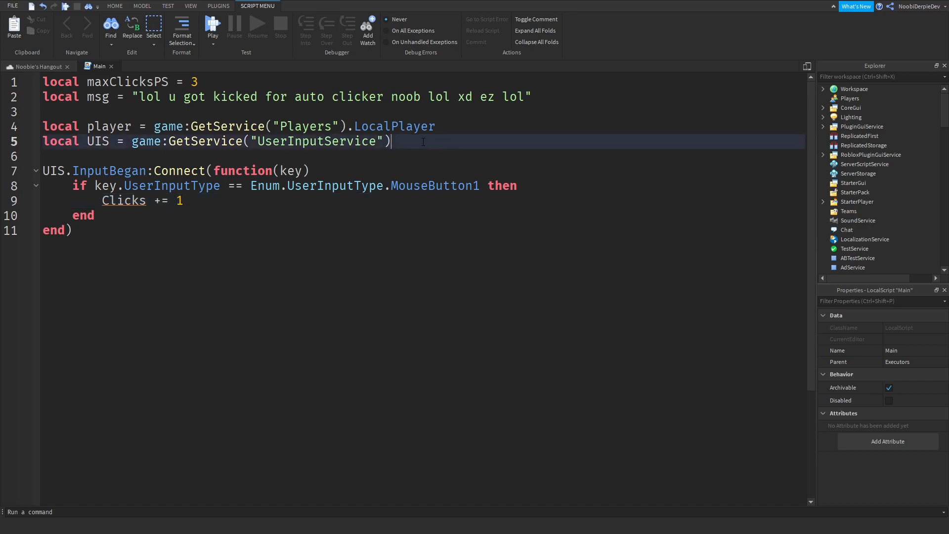
{"action": "type", "text": "local Clicks ="}
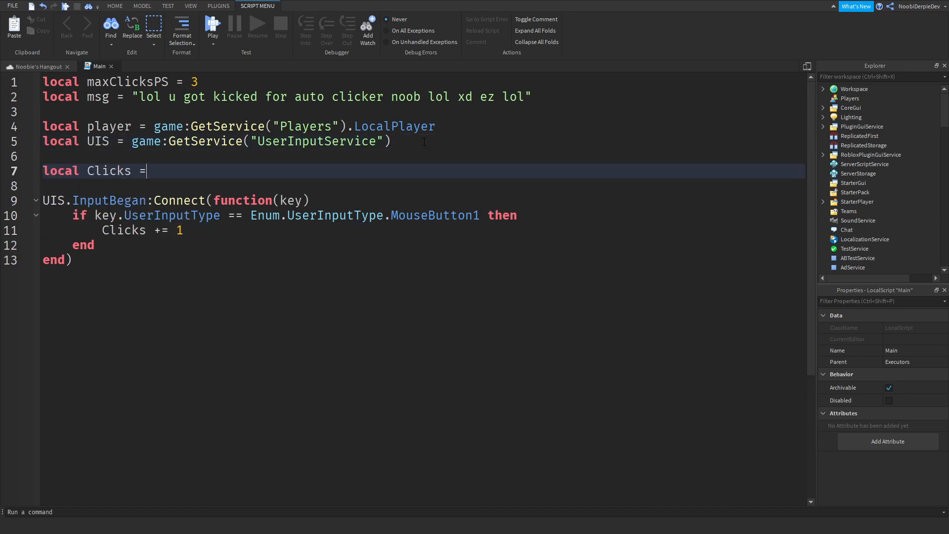
{"action": "type", "text": "0"}
{"action": "type", "text": "while wait"}
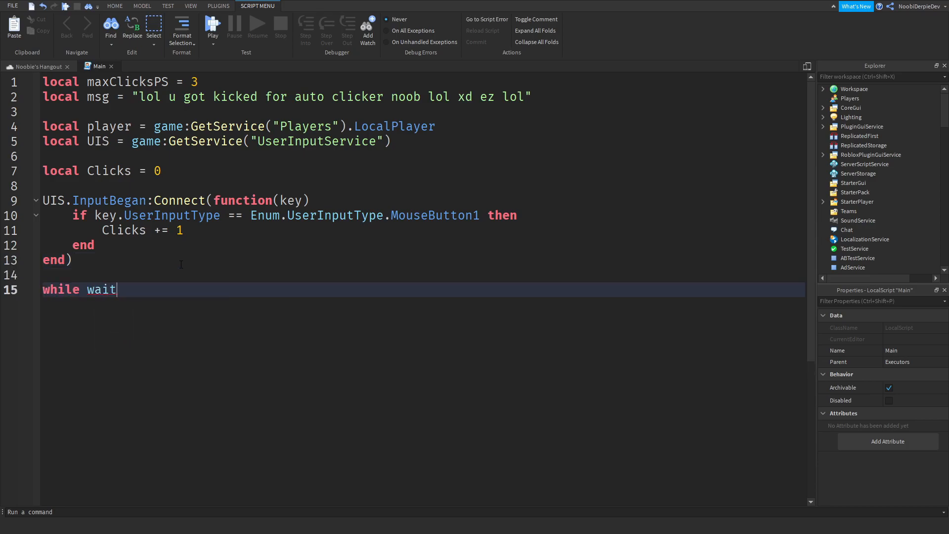
- Add a while wait(1) loop printing "Clicks per Second: "..Clicks
{"action": "type", "text": "(1) do"}
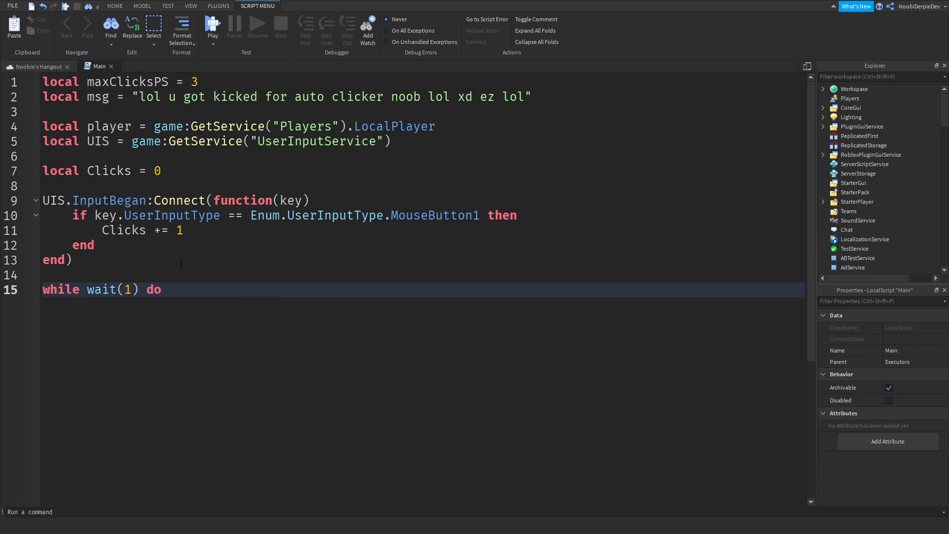
{"action": "type", "text": "print("}
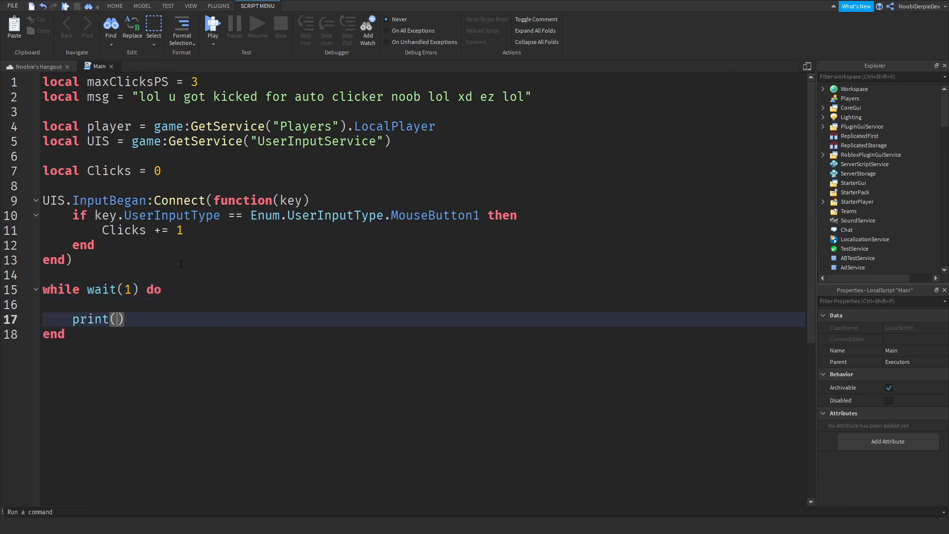
{"action": "type", "text": "\"Clicks per Second: \"\""}
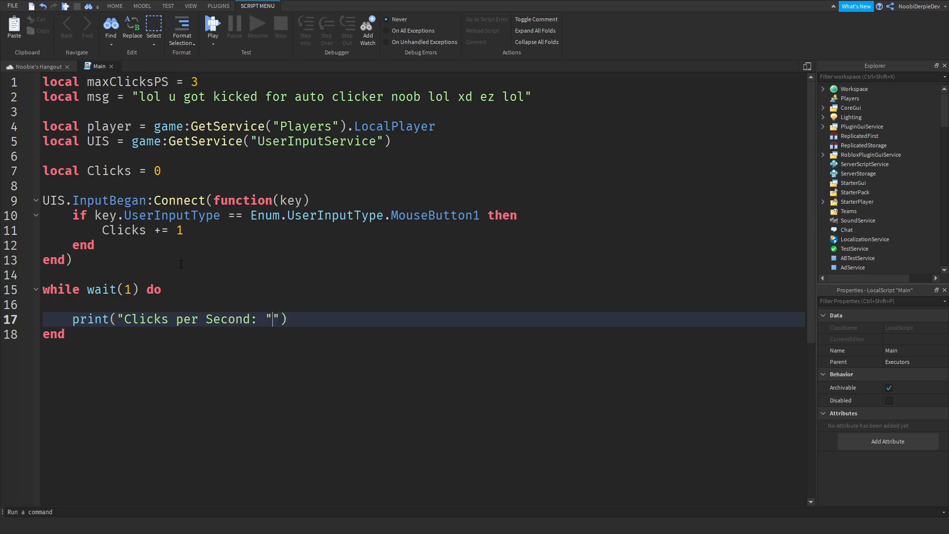
{"action": "type", "text": "..Clicks"}
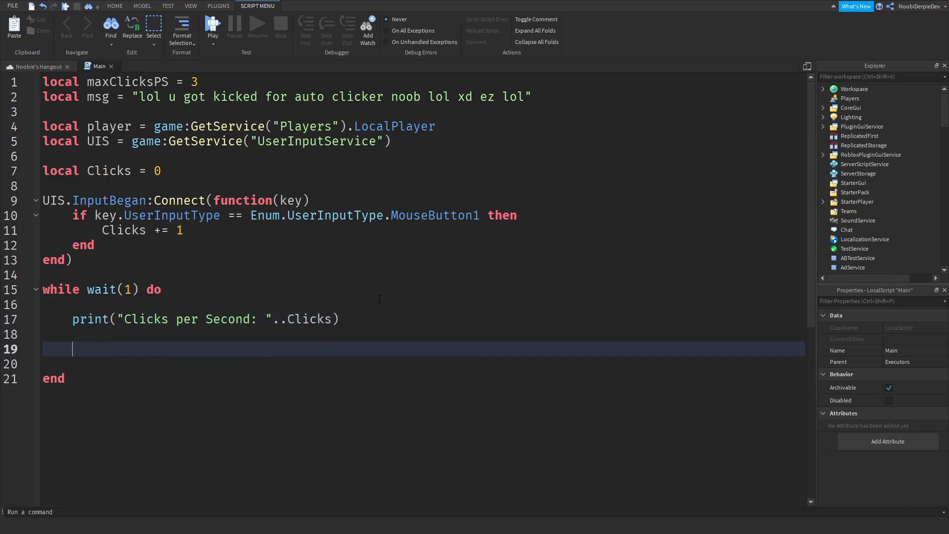
{"action": "type", "text": "Clicks = 0"}
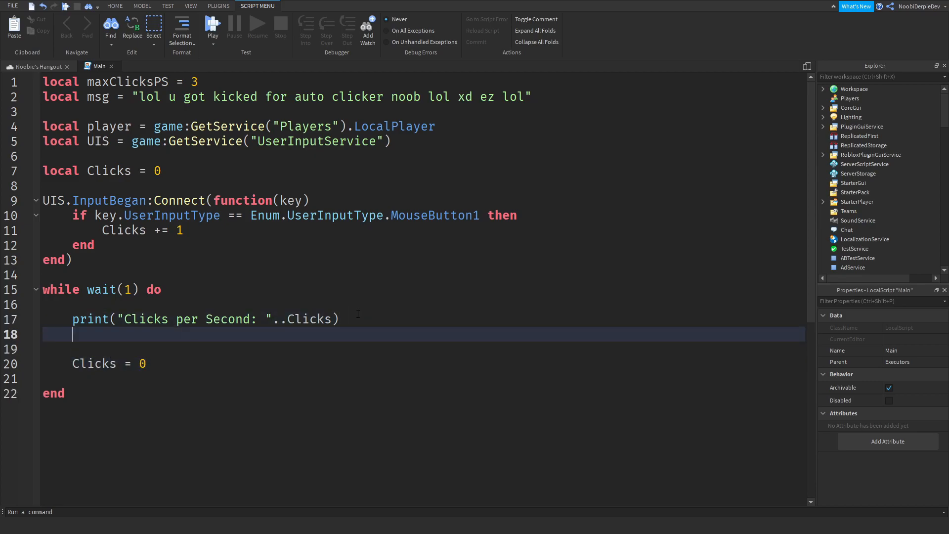
- Kick the player with msg when Clicks >= maxClicksPS
{"action": "type", "text": "if"}
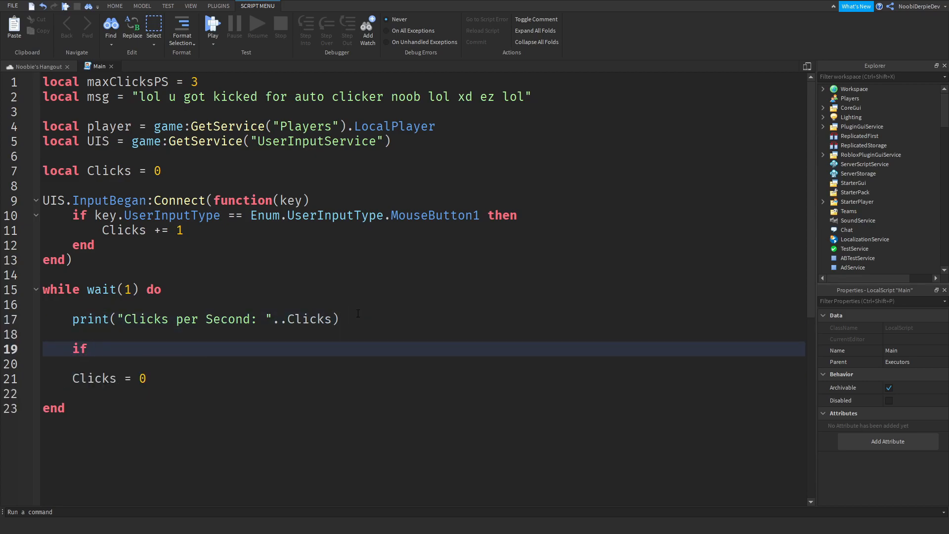
{"action": "type", "text": "Clicks"}
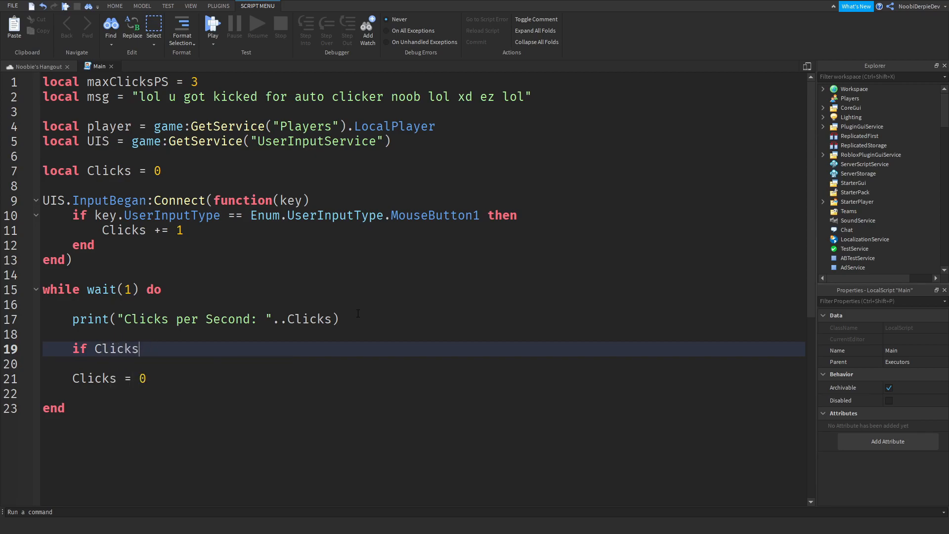
{"action": "type", "text": ">= MaxClicksPS then"}
{"action": "left_click", "coordinate": [423, 363]}
{"action": "type", "text": "player:Kick("}
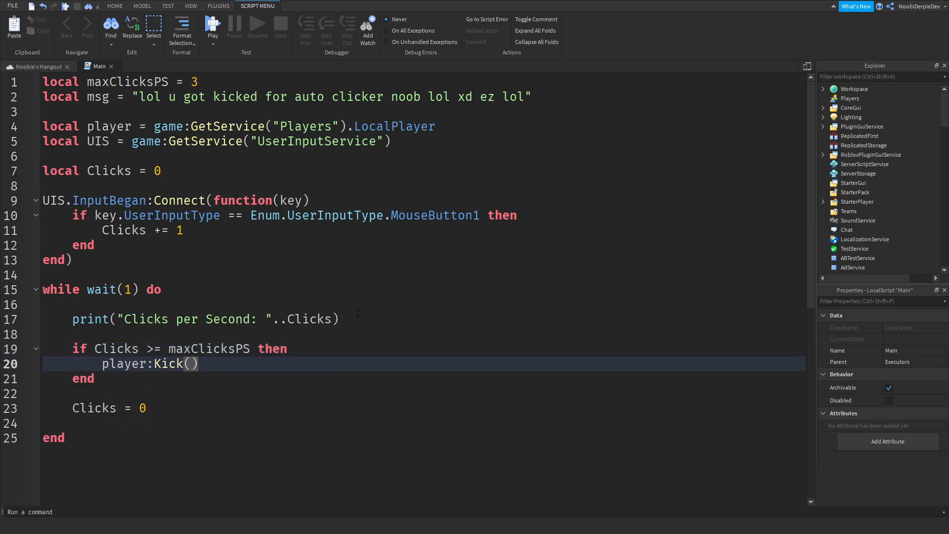
{"action": "type", "text": "msg"}
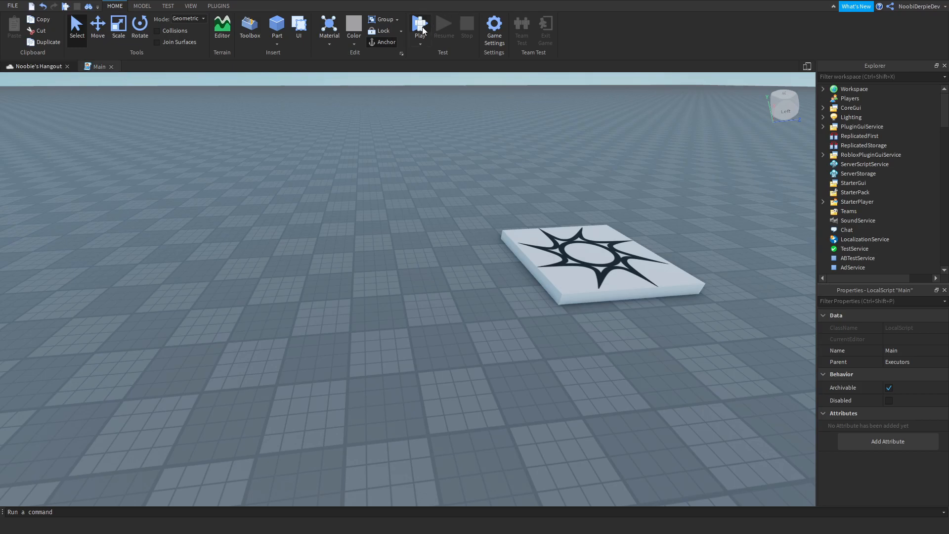
- Play-test to watch the Clicks per Second console output, then stop
{"action": "left_click", "coordinate": [420, 27]}
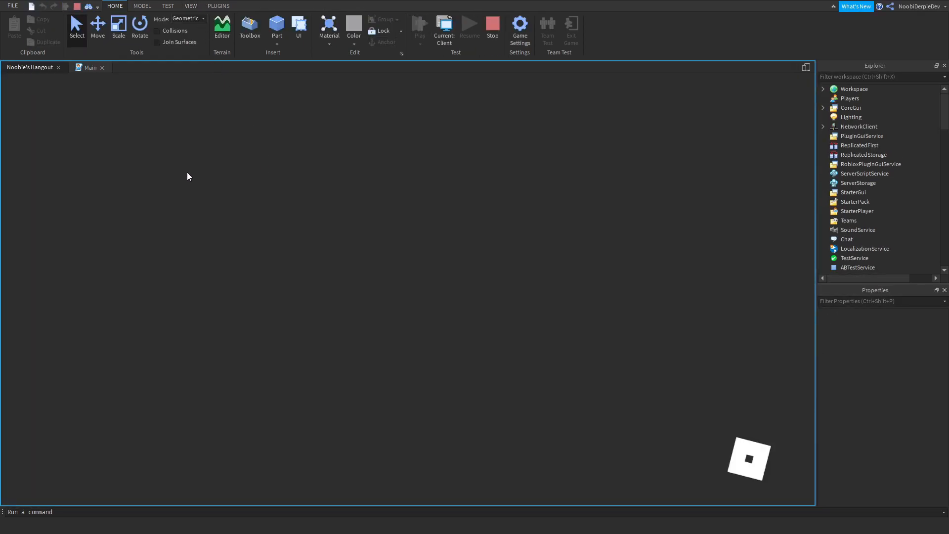
{"action": "left_click", "coordinate": [418, 26]}
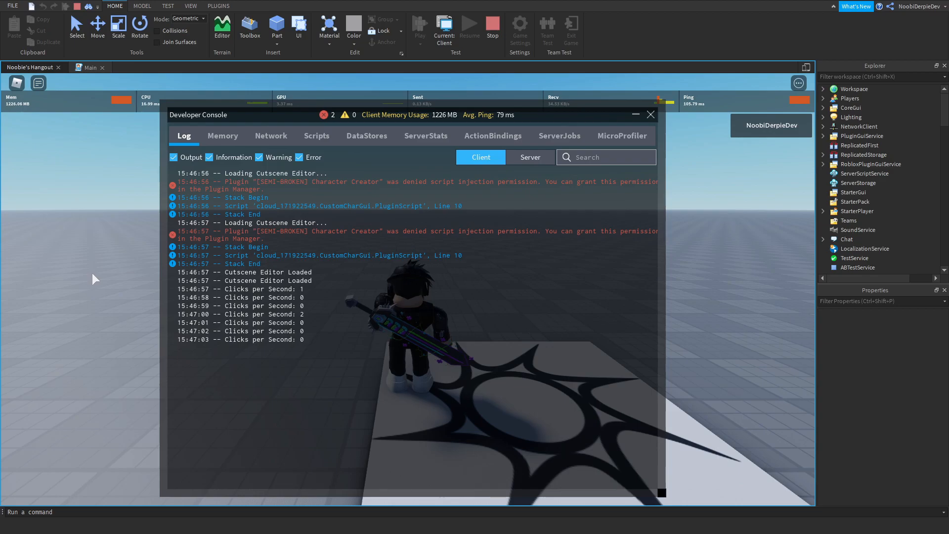
{"action": "left_click", "coordinate": [492, 28]}
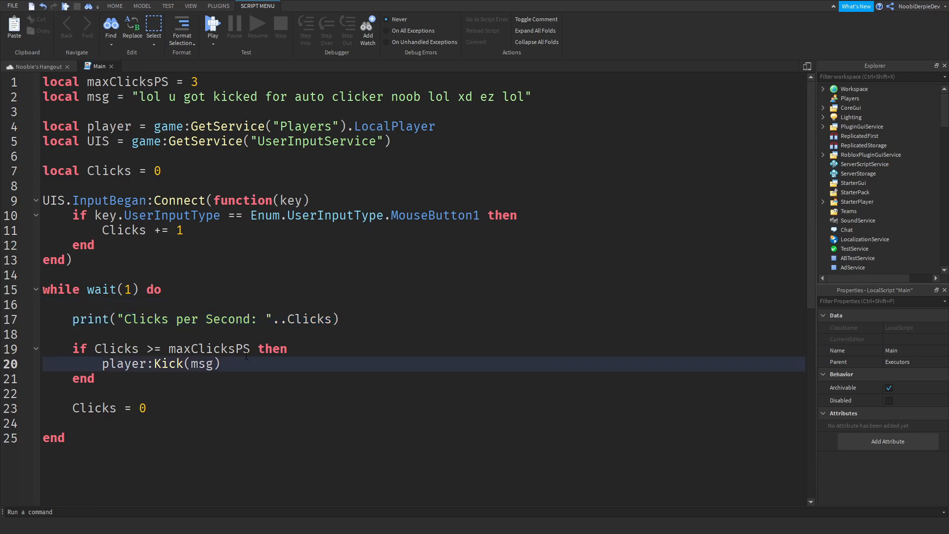
- Below the kick, print player.Name.." got kicked for AutoClicking. CPS: "..Clicks
{"action": "type", "text": "print(\"Clicks per Second: \"..Clicks)"}
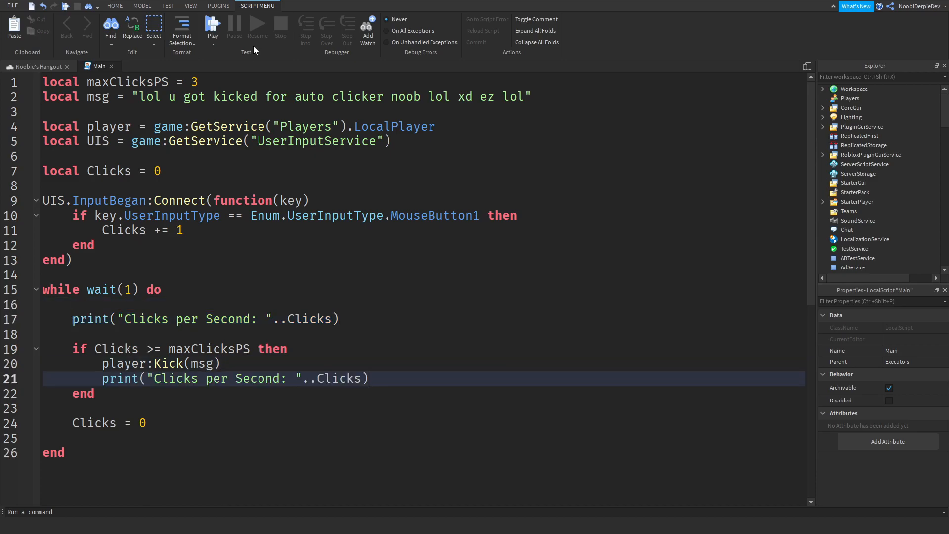
{"action": "double_click", "coordinate": [163, 378]}
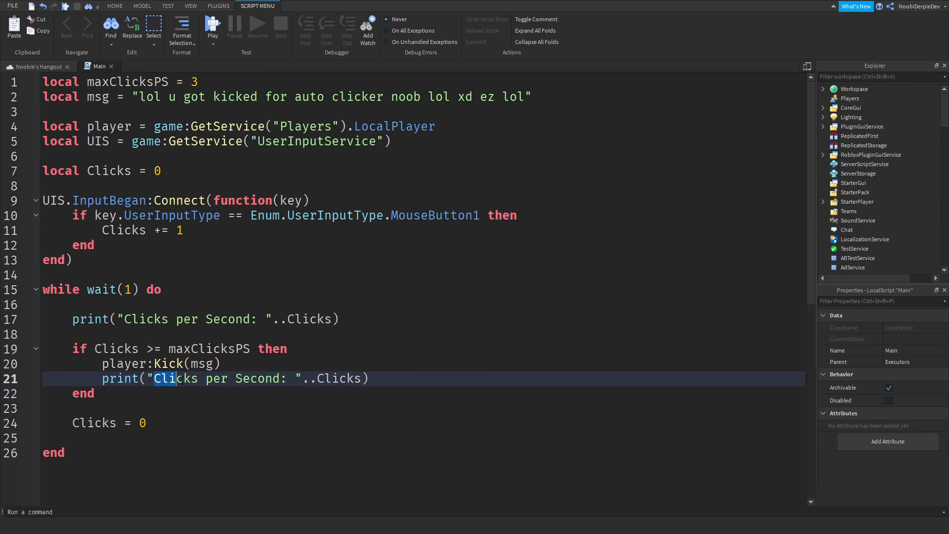
{"action": "type", "text": "playe5r"}
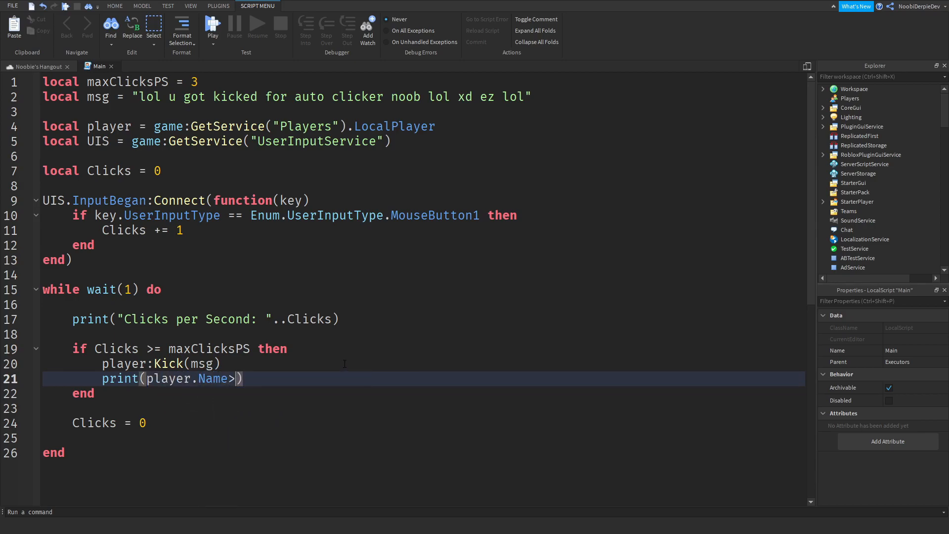
{"action": "type", "text": "..\" got kicked for AutoC"}
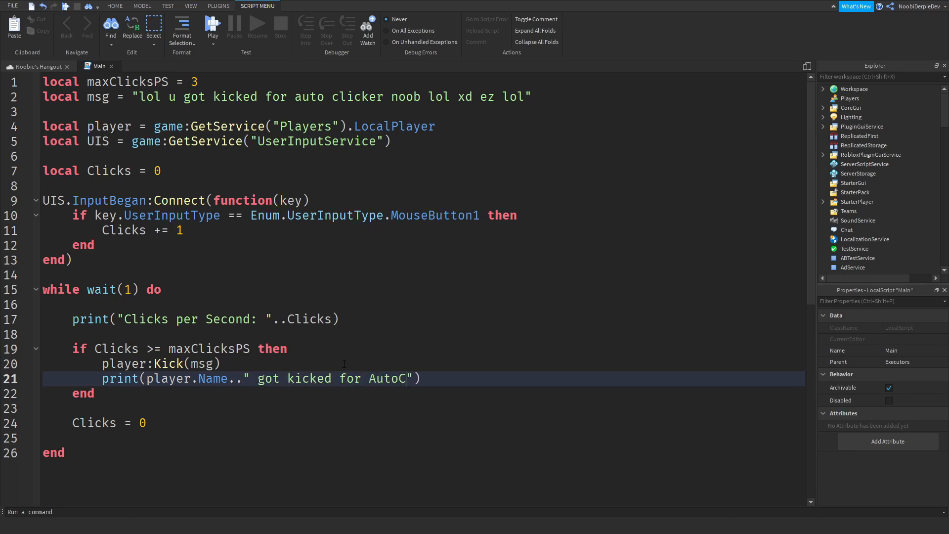
{"action": "type", "text": "licking. CPS"}
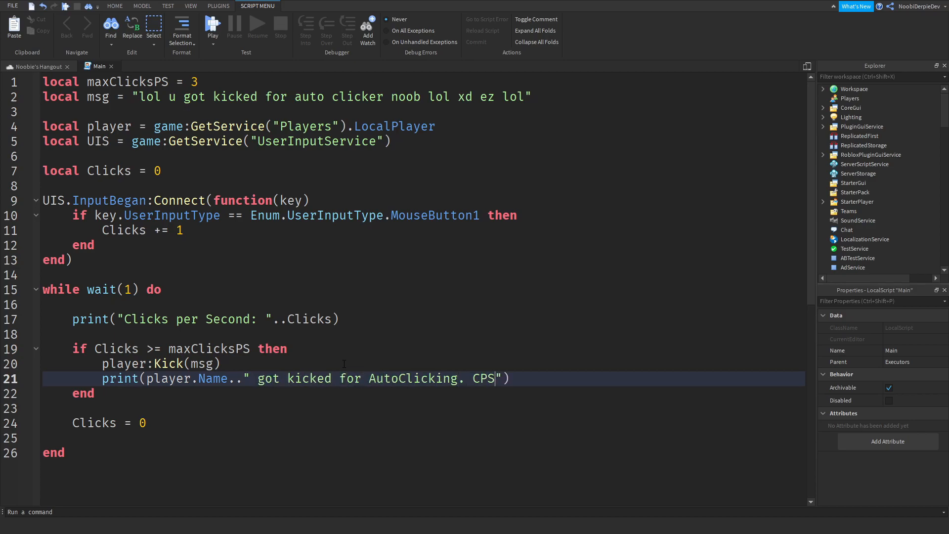
{"action": "type", "text": ": \"..Clicks"}
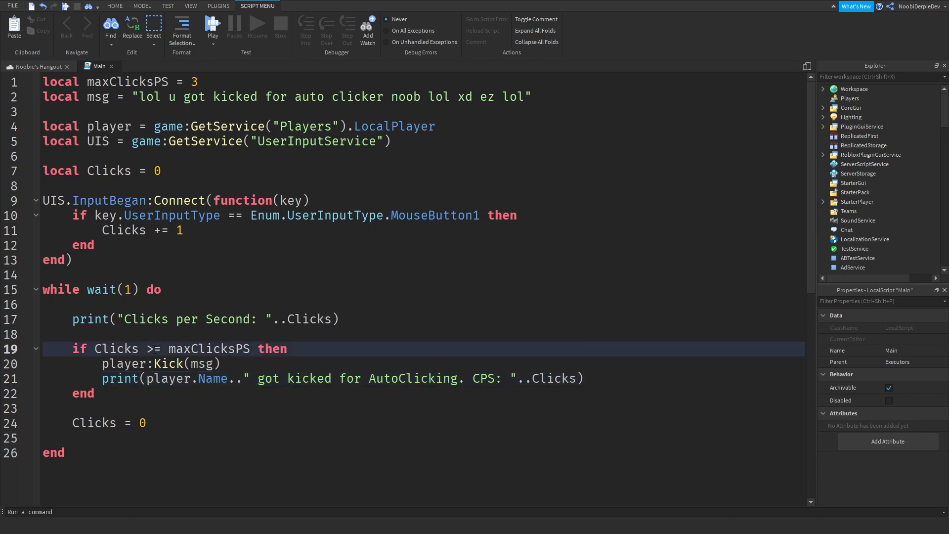
{"action": "key", "text": "Backspace"}
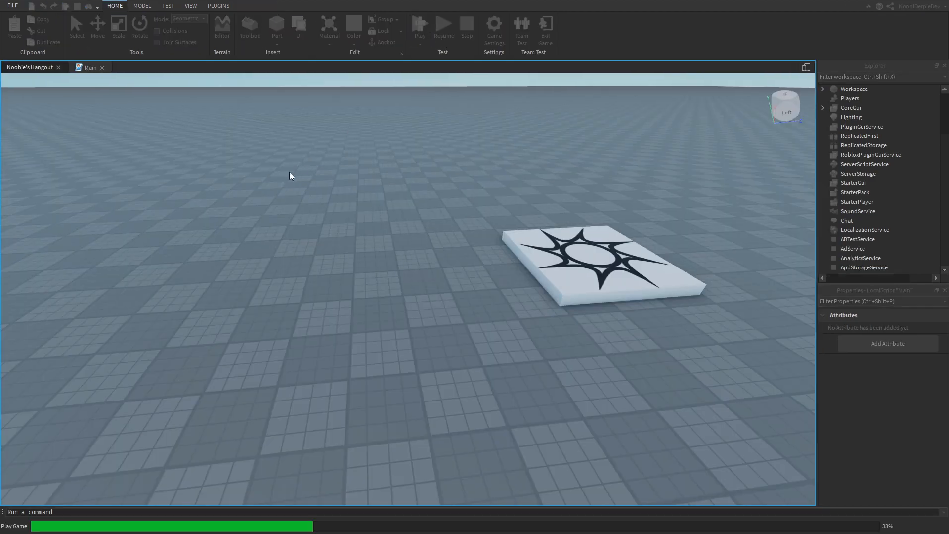
- Play-test, click rapidly until kicked with CPS 6 logged, then stop
{"action": "left_click", "coordinate": [419, 26]}
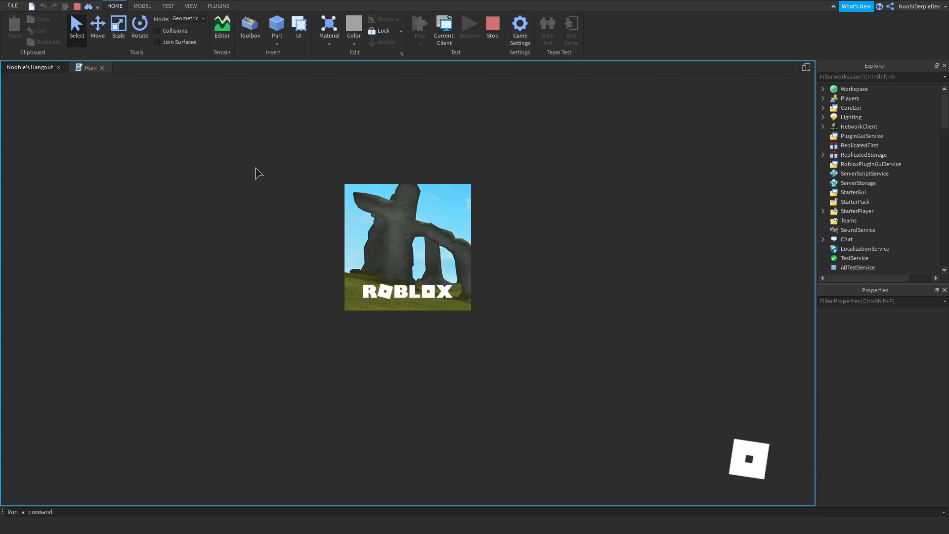
{"action": "left_click", "coordinate": [419, 27]}
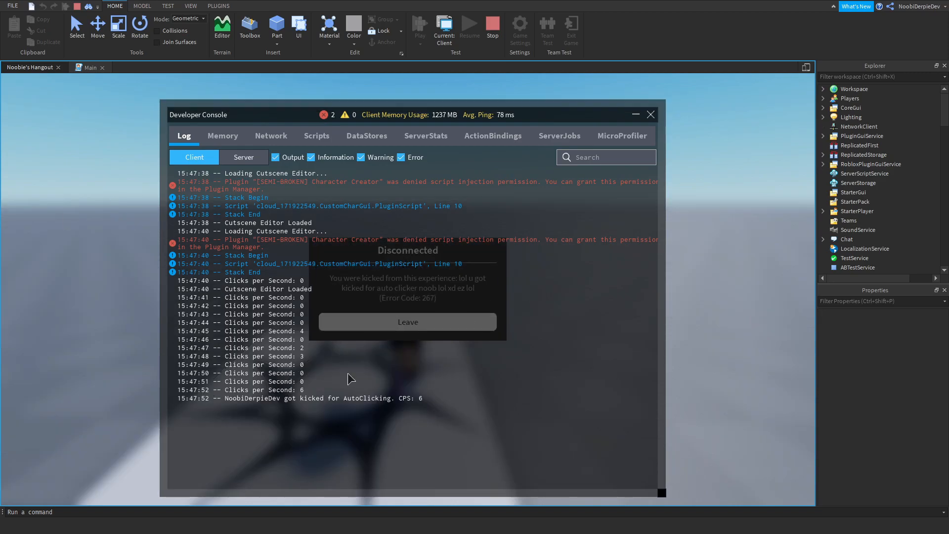
{"action": "left_click", "coordinate": [408, 321]}
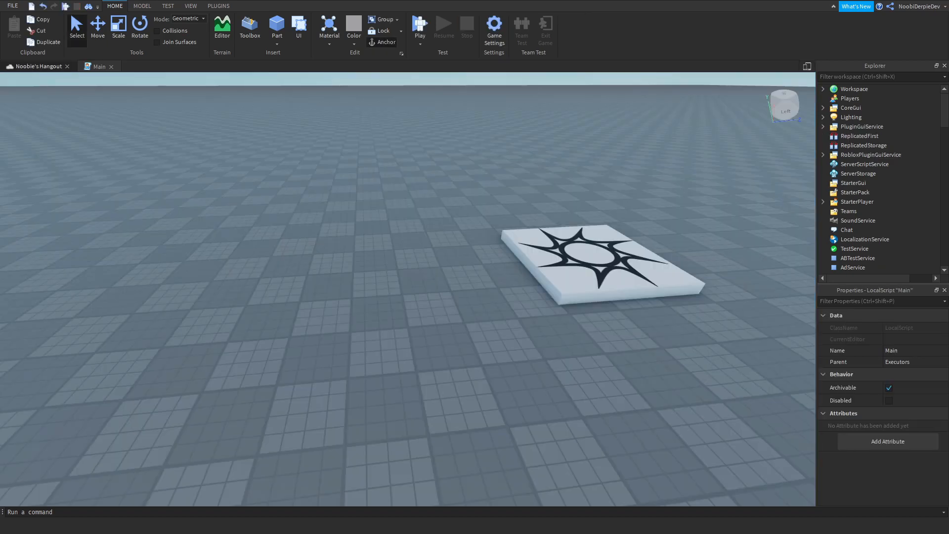
- Expand StarterPlayer and reopen the Main script from Executors
{"action": "left_click", "coordinate": [825, 202]}
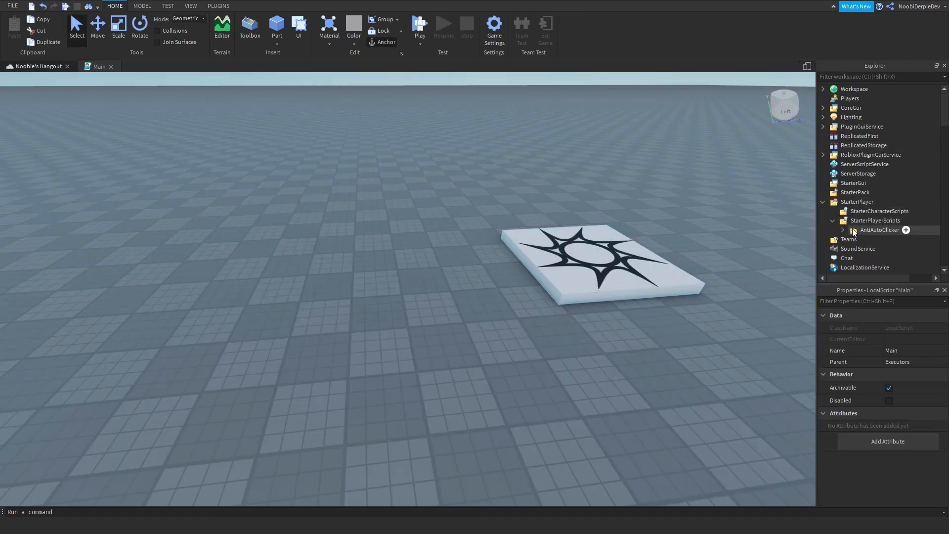
{"action": "double_click", "coordinate": [867, 248]}
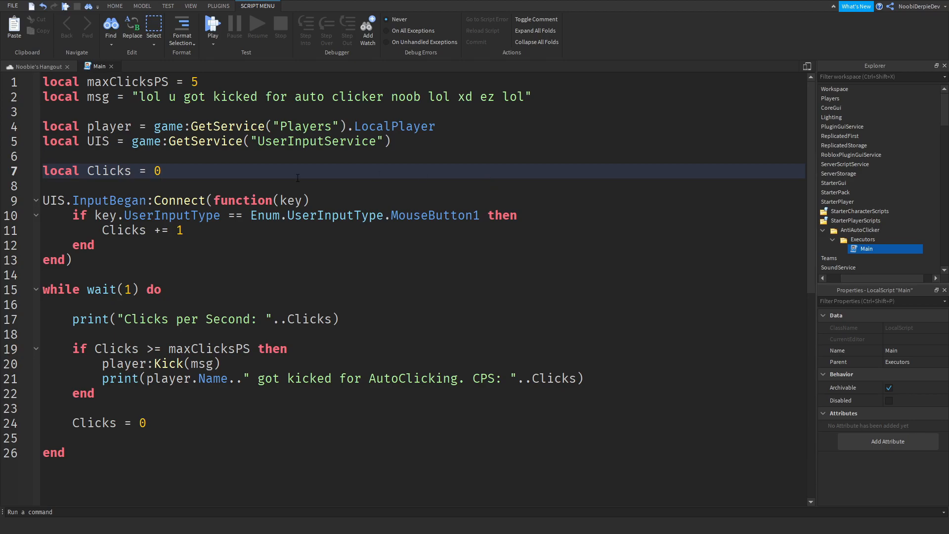
- Declare the warns counter and write the 'warns == 0' and 'elseif warns == 1' branches, each adding 1
{"action": "type", "text": "local warn1"}
{"action": "type", "text": "if"}
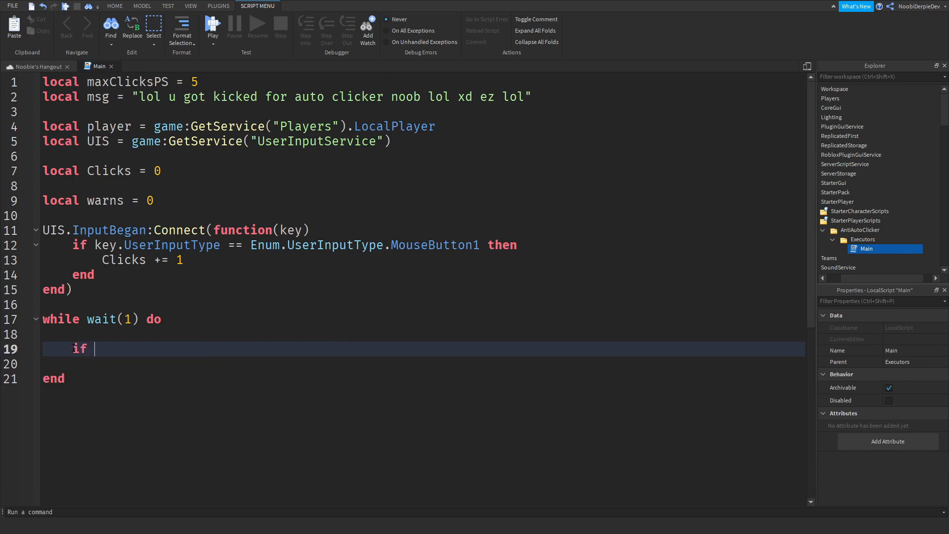
{"action": "type", "text": "warns == 0 then"}
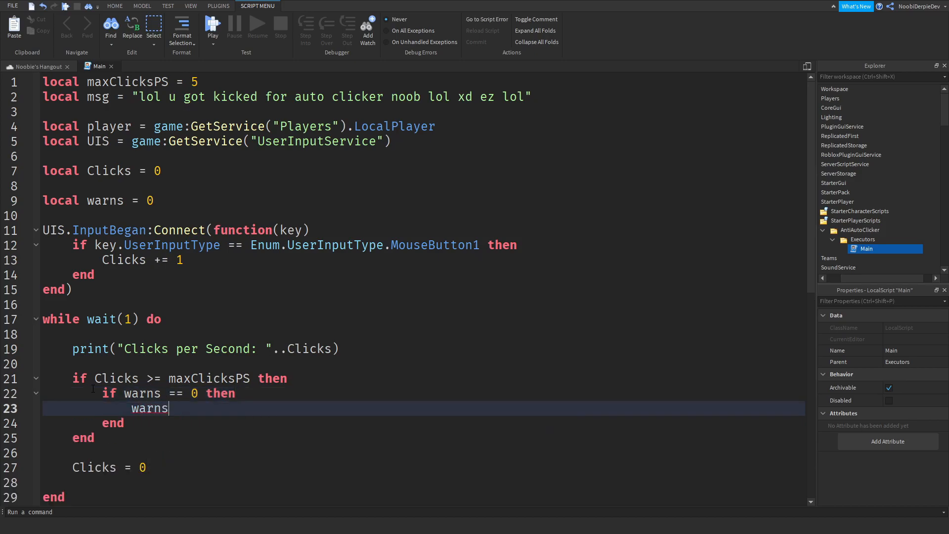
{"action": "type", "text": "+= 1"}
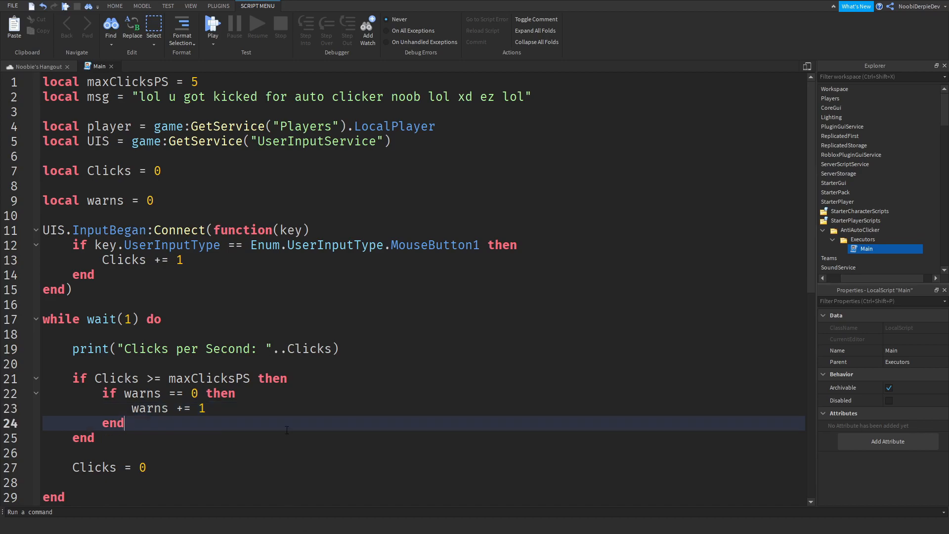
{"action": "type", "text": "elseif warns ="}
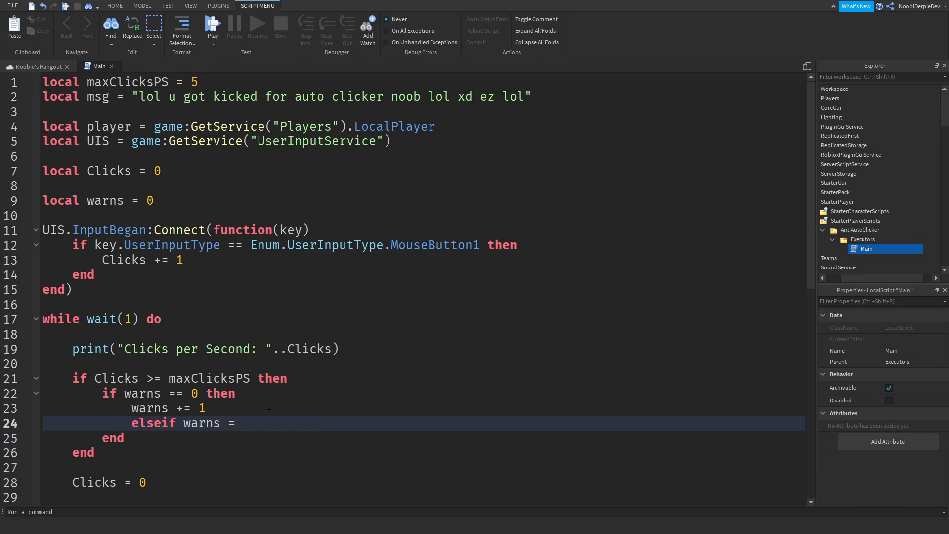
{"action": "type", "text": "= 1 then"}
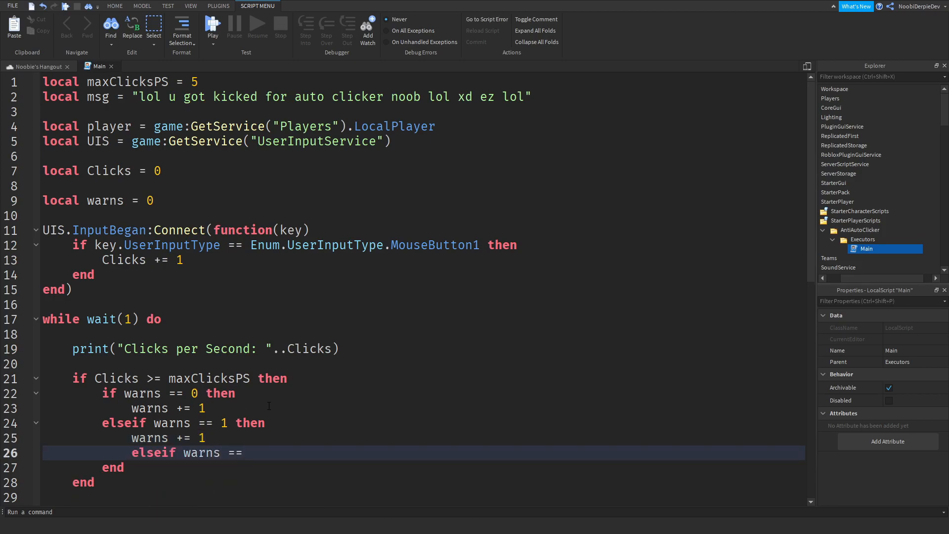
- Add an 'elseif warns == 2 then warns += 1' branch, then begin the next elseif
{"action": "left_click", "coordinate": [243, 452]}
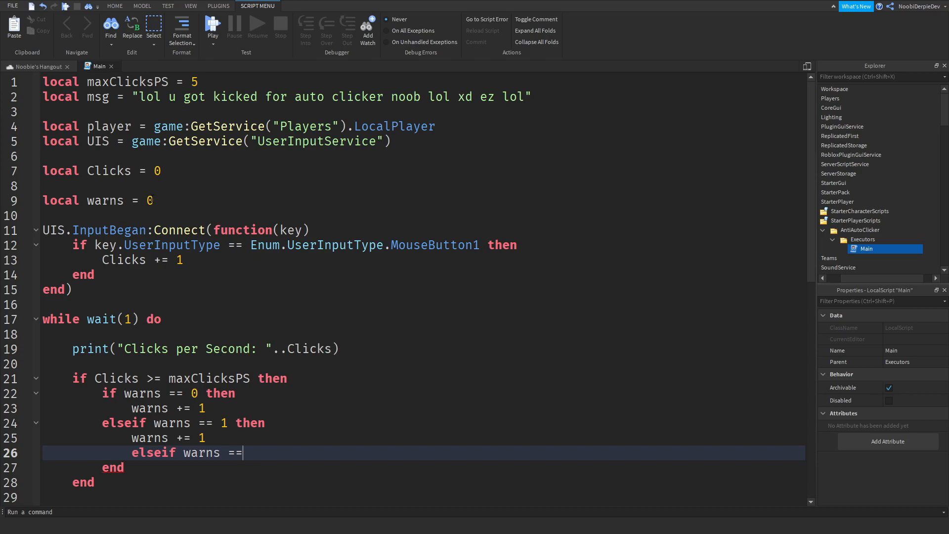
{"action": "type", "text": "2 then"}
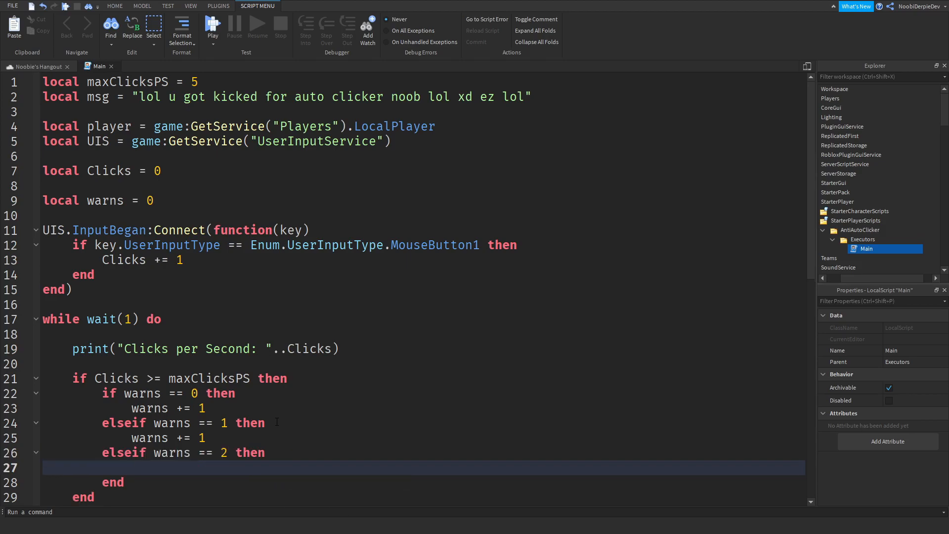
{"action": "type", "text": "warns +=1"}
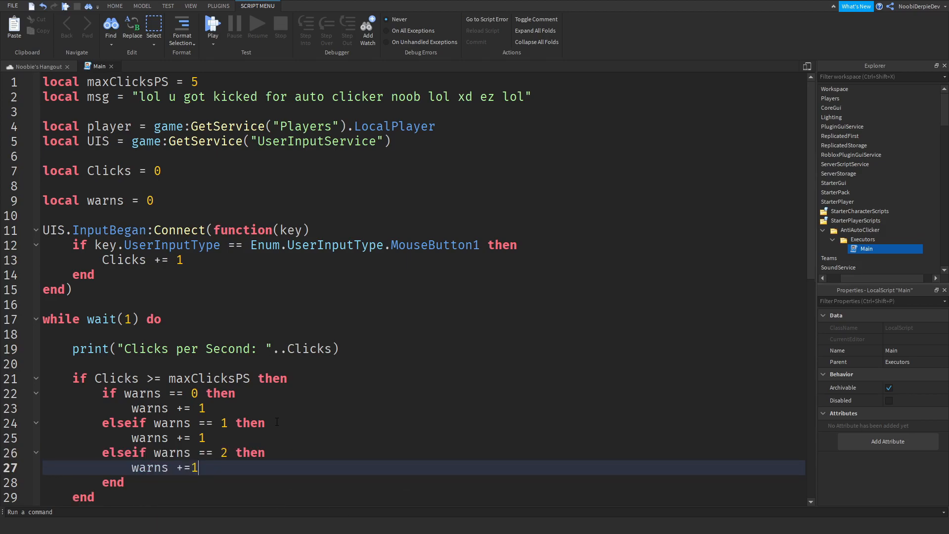
{"action": "type", "text": "elseif"}
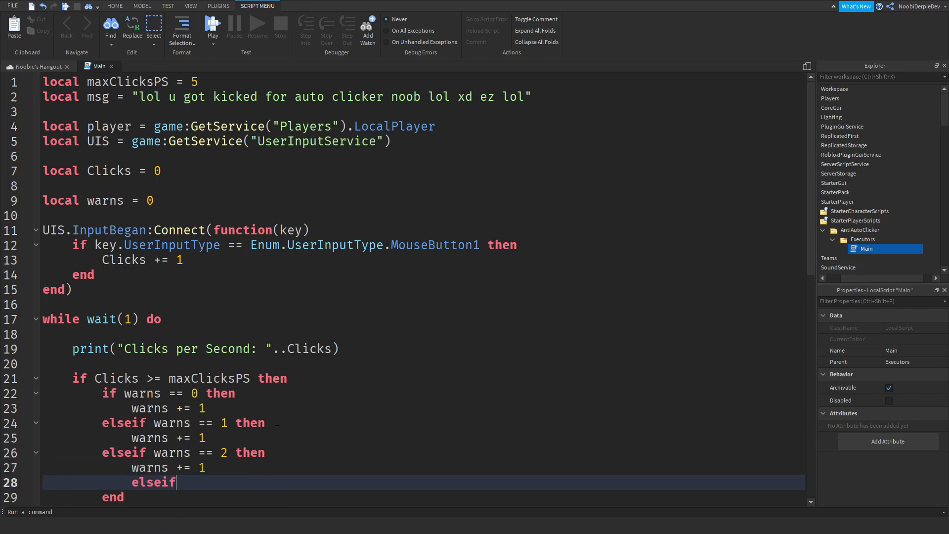
{"action": "type", "text": "warns == 2"}
{"action": "type", "text": "print(player.Name..\" got kicked for AutoClicking. CPS: \"..Clicks)"}
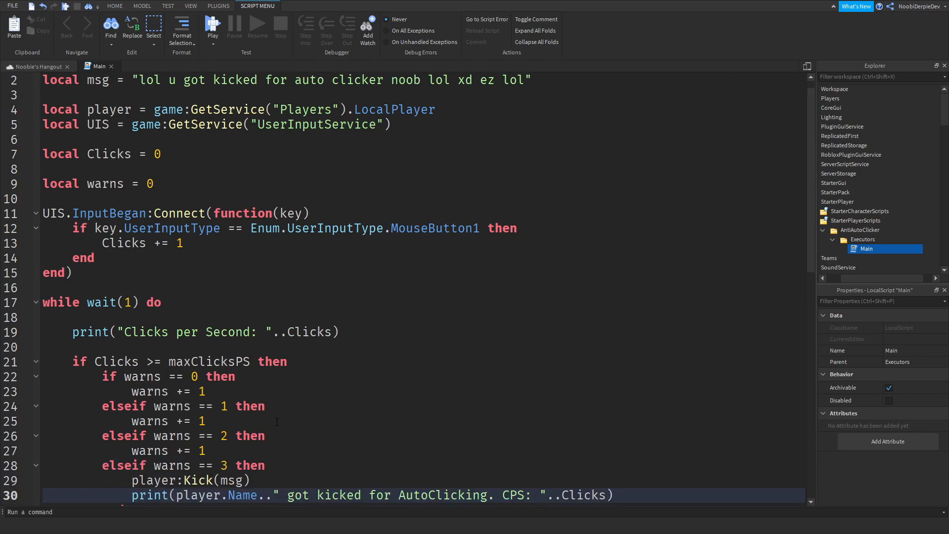
{"action": "scroll", "scroll_direction": "down", "scroll_amount": 3}
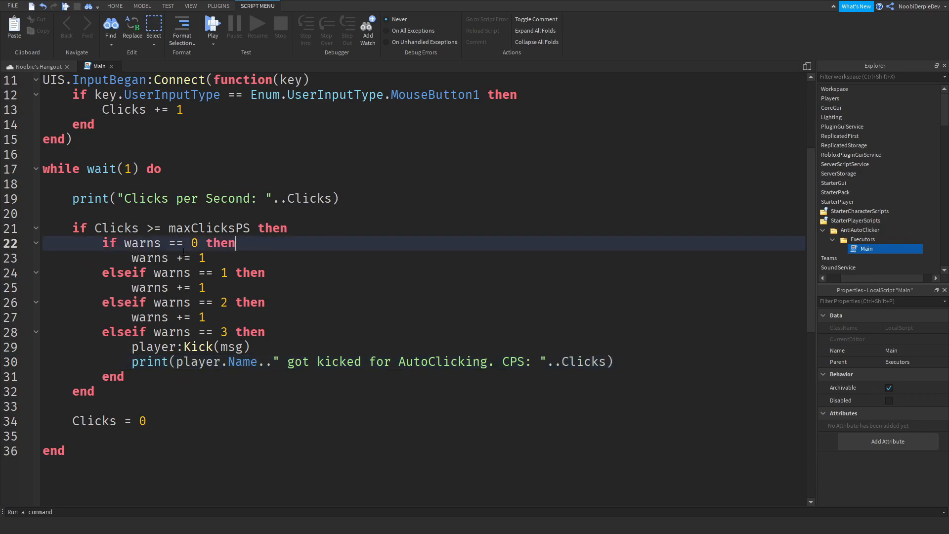
- Place print(warns) on its own line under each increment and tidy the blank lines
{"action": "type", "text": "print(warns"}
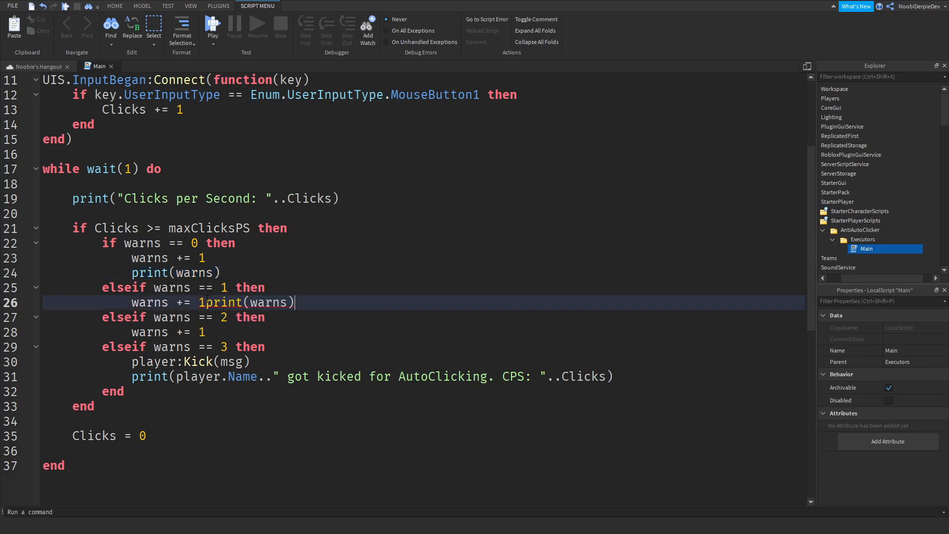
{"action": "key", "text": "Enter"}
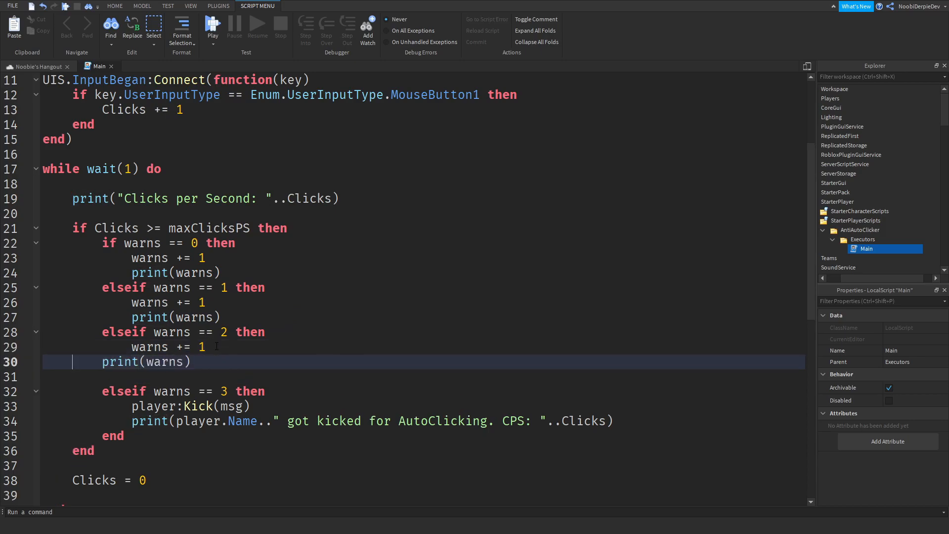
{"action": "key", "text": "Delete"}
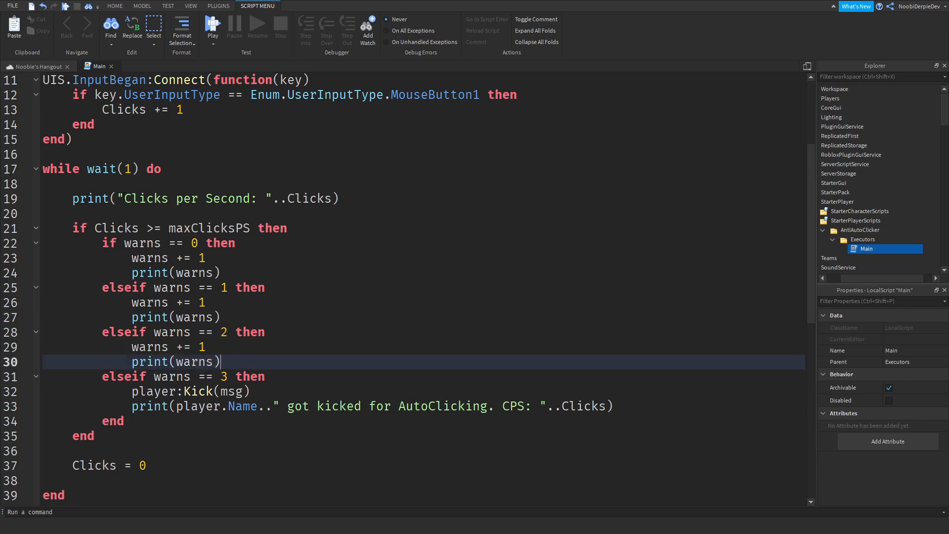
{"action": "double_click", "coordinate": [193, 242]}
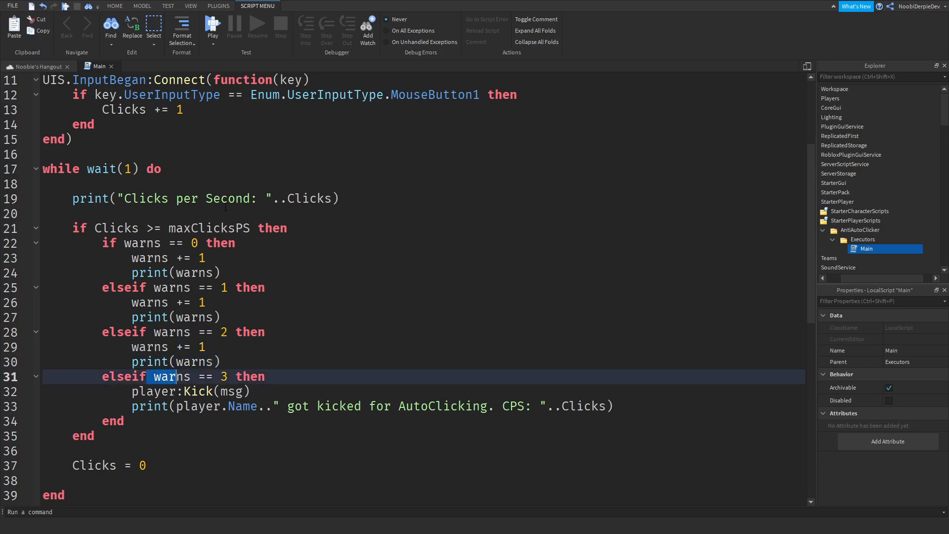
{"action": "left_click", "coordinate": [115, 5]}
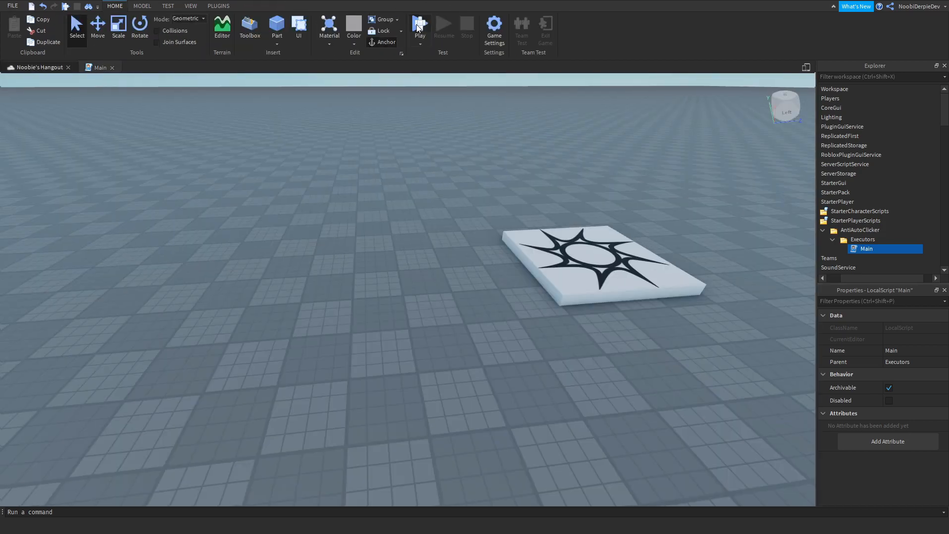
- Run and stop two quick play-tests of the warning version
{"action": "left_click", "coordinate": [419, 24]}
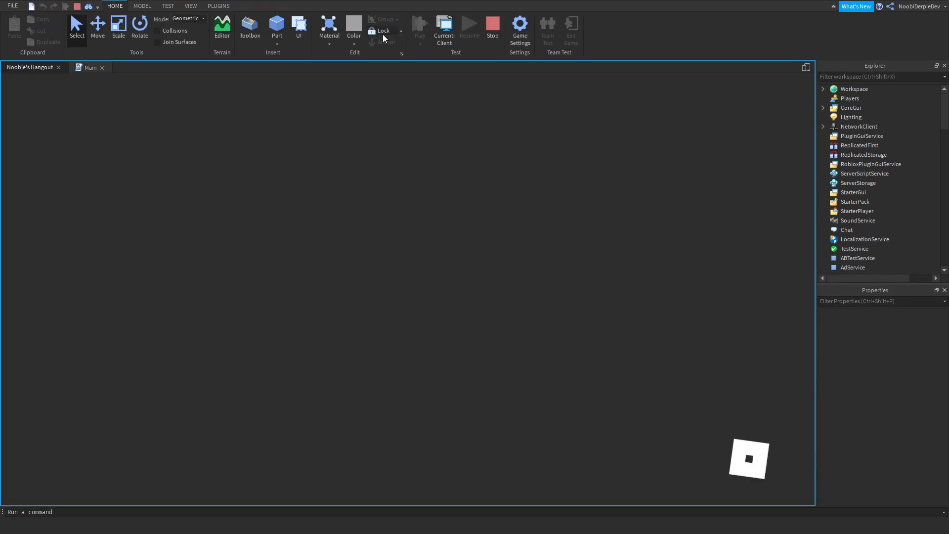
{"action": "left_click", "coordinate": [418, 24]}
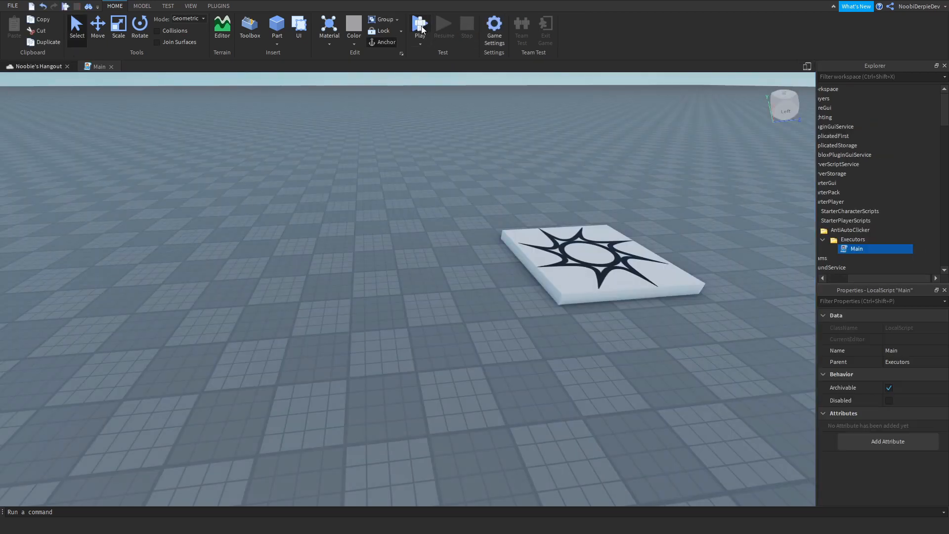
{"action": "left_click", "coordinate": [420, 25]}
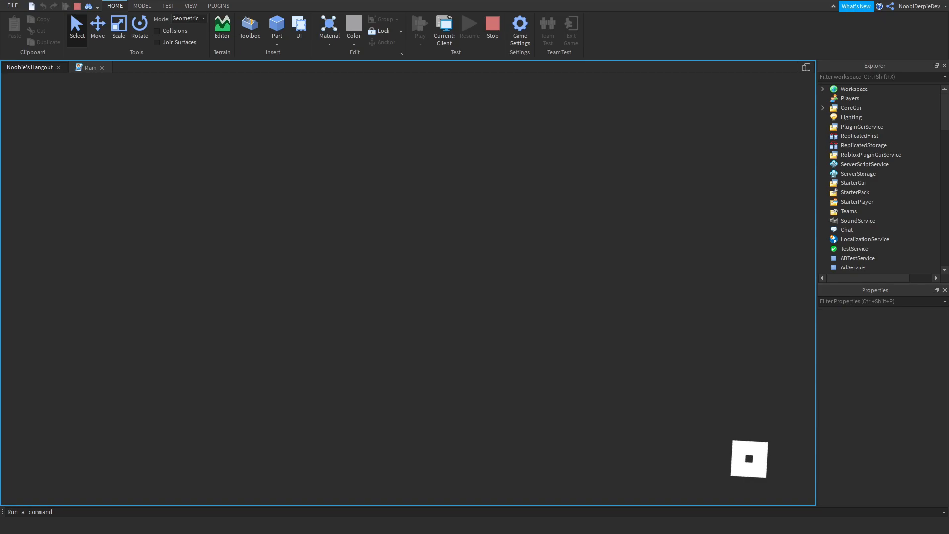
{"action": "left_click", "coordinate": [419, 26]}
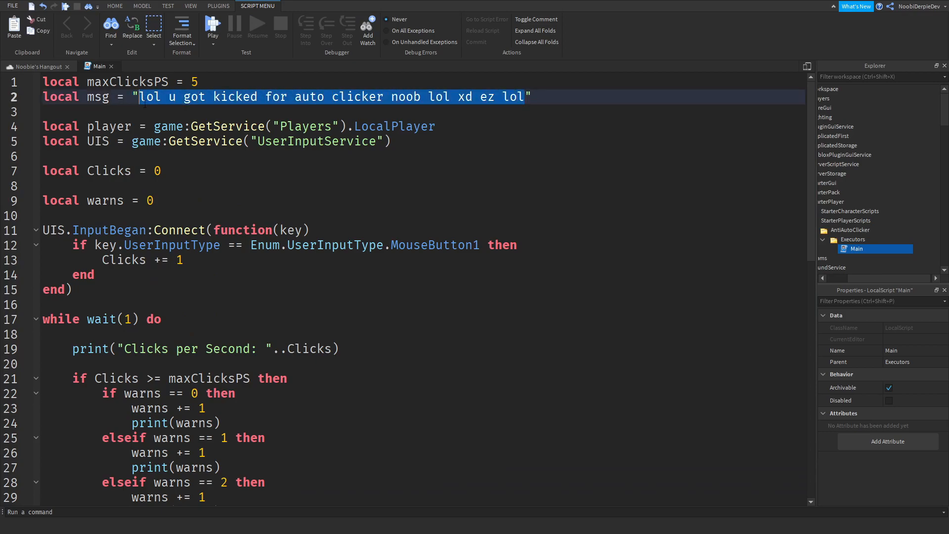
- Replace the draft 'AntiCheat: Yo' kick text with 'Anti-Auto-Clicker:'
{"action": "type", "text": "AntiCheat: Yo\""}
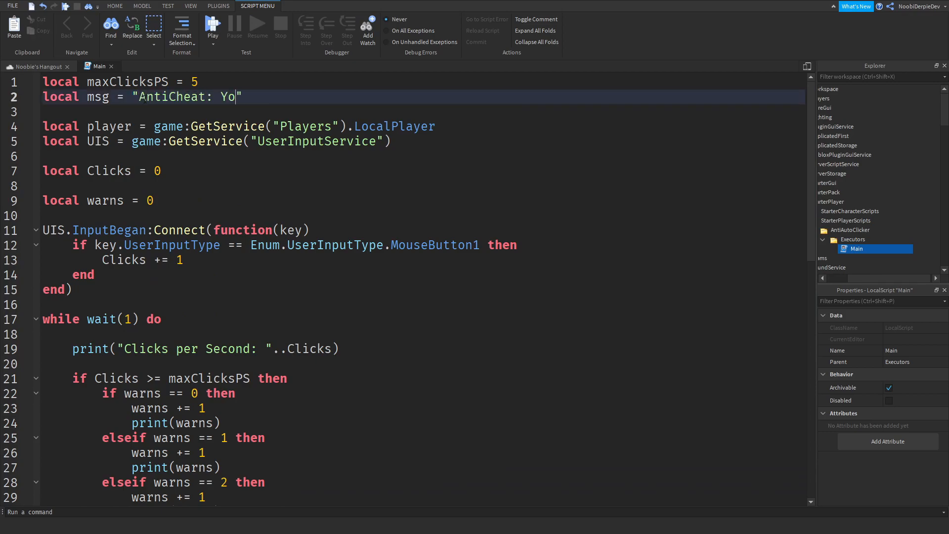
{"action": "key", "text": "Backspace"}
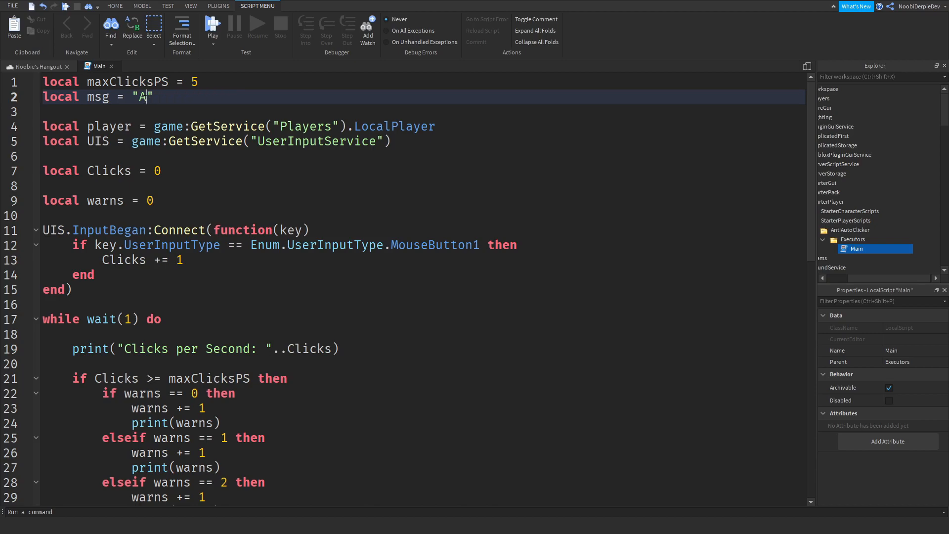
{"action": "type", "text": "nti-AutoC"}
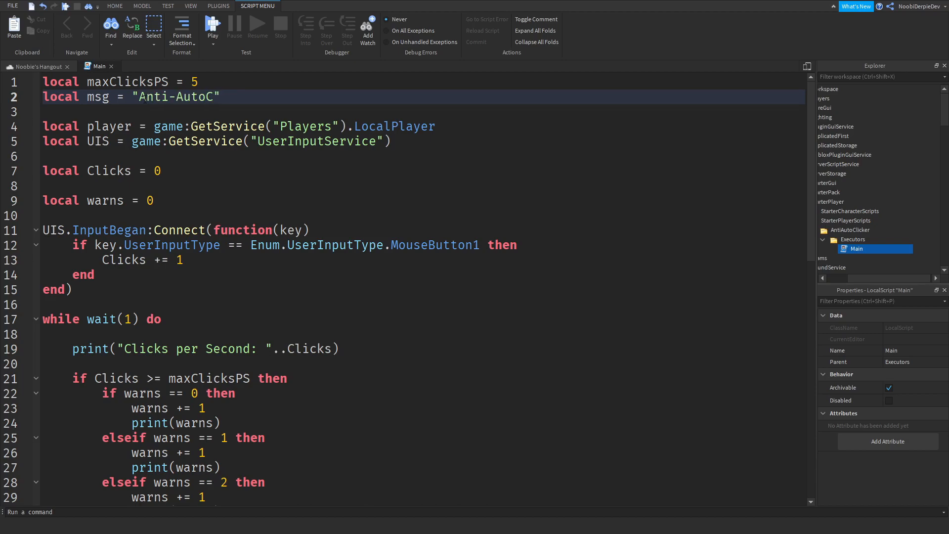
{"action": "type", "text": "-Clicker:"}
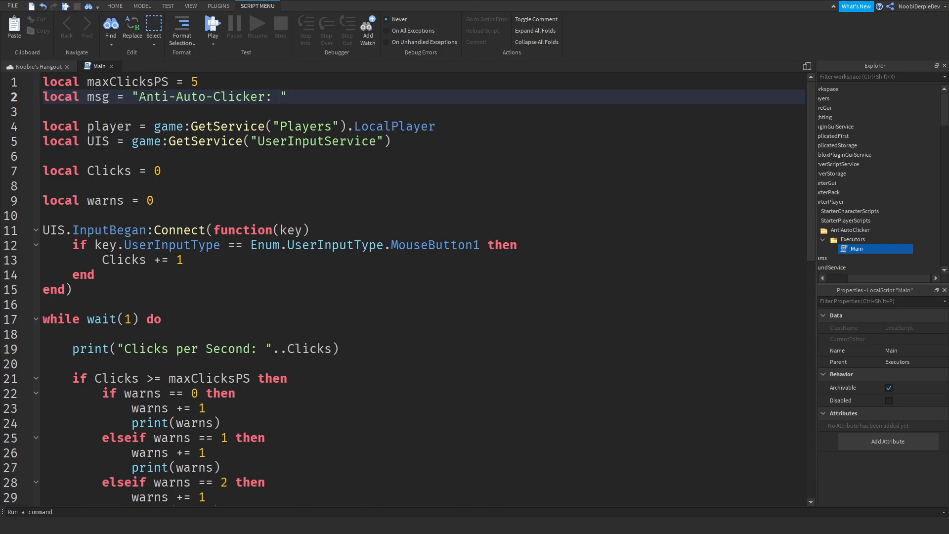
{"action": "scroll", "scroll_direction": "down", "scroll_amount": 3}
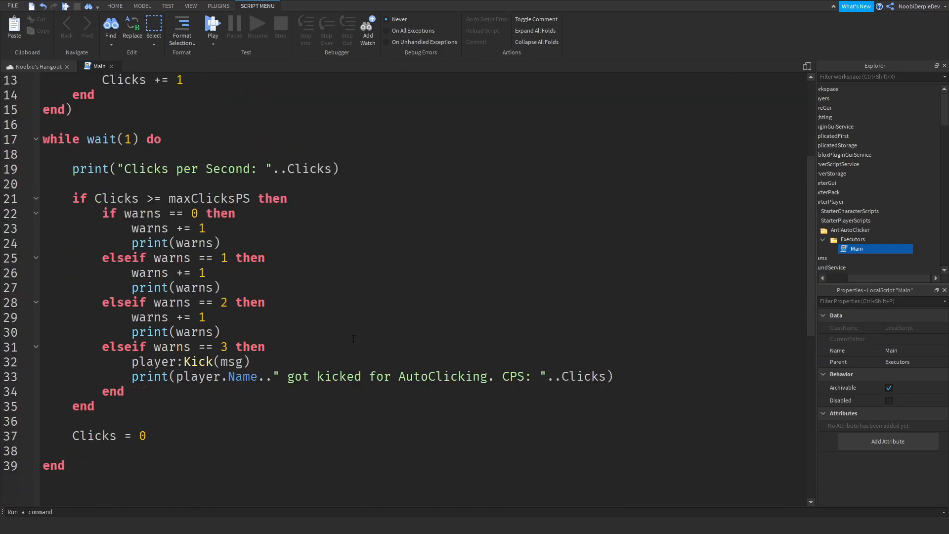
{"action": "scroll", "scroll_direction": "up", "scroll_amount": 3}
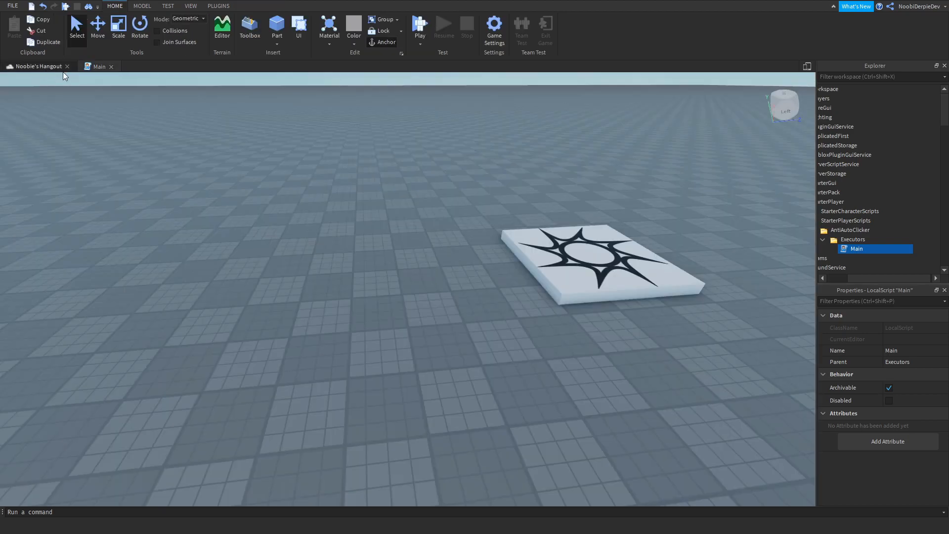
- Launch a play-test of Noobie's Hangout with the updated kick message
{"action": "left_click", "coordinate": [420, 27]}
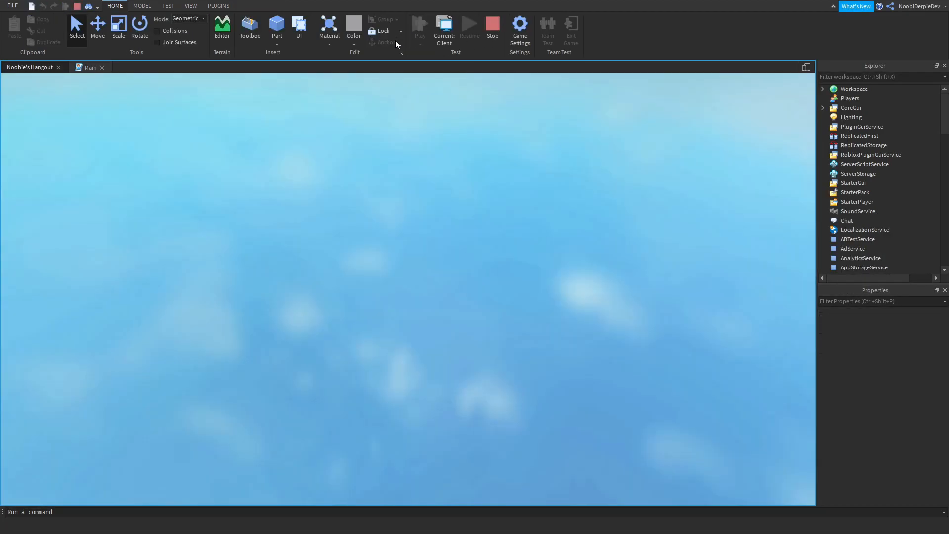
{"action": "left_click", "coordinate": [444, 26]}
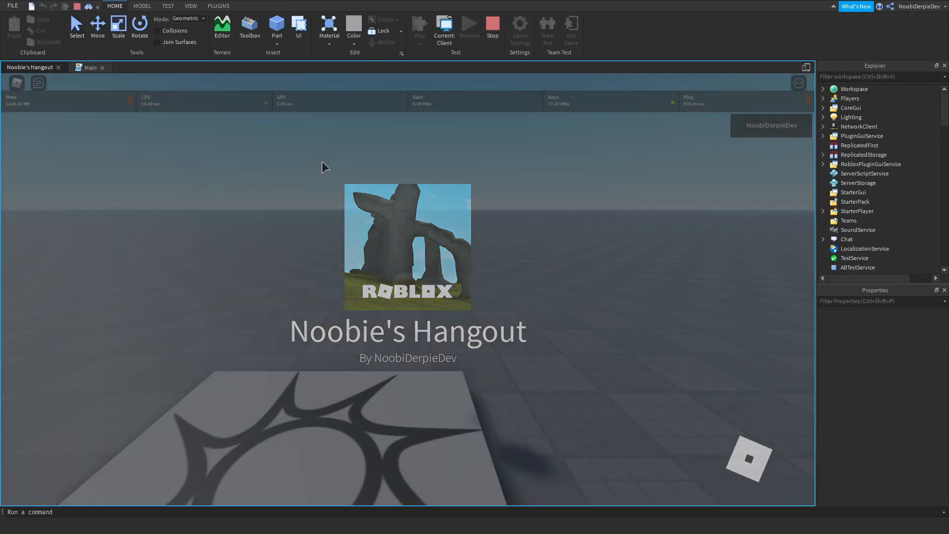